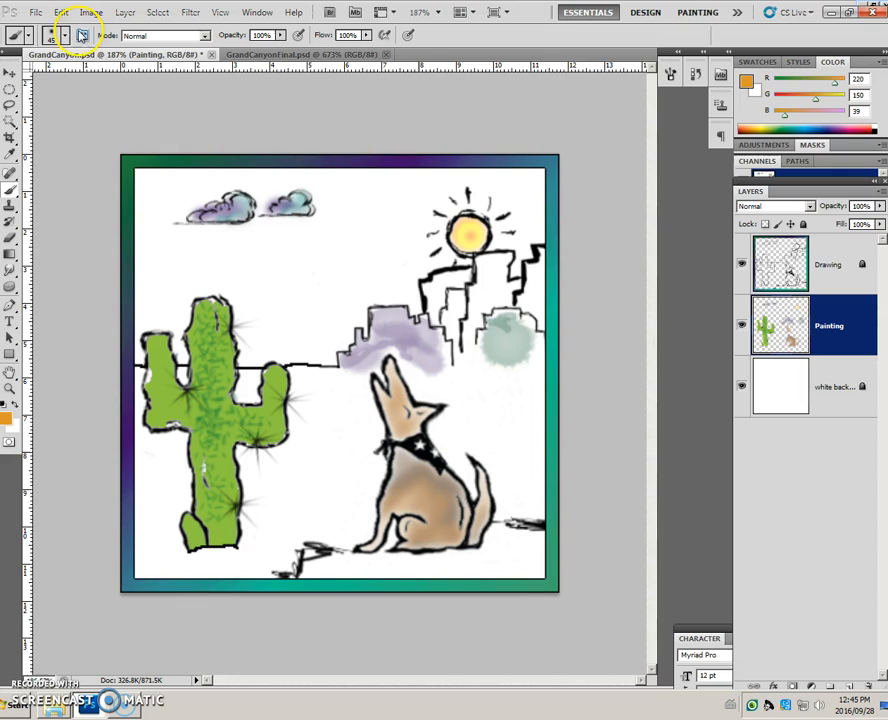
mouse_move(82, 35)
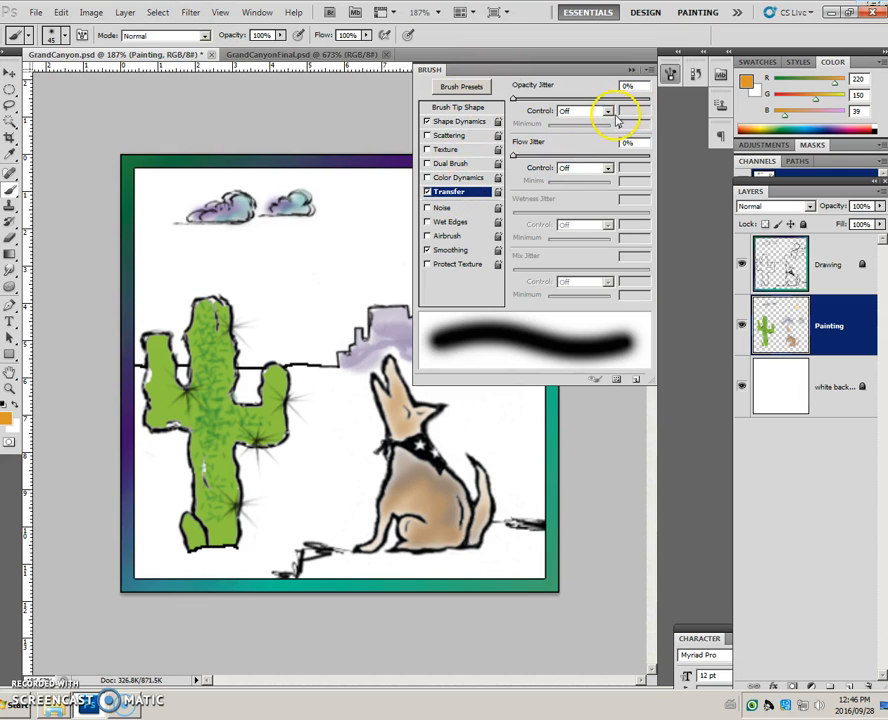
Set the brush opacity jitter control and mix an orange foreground colour R219, G136, B39.
left_click(605, 110)
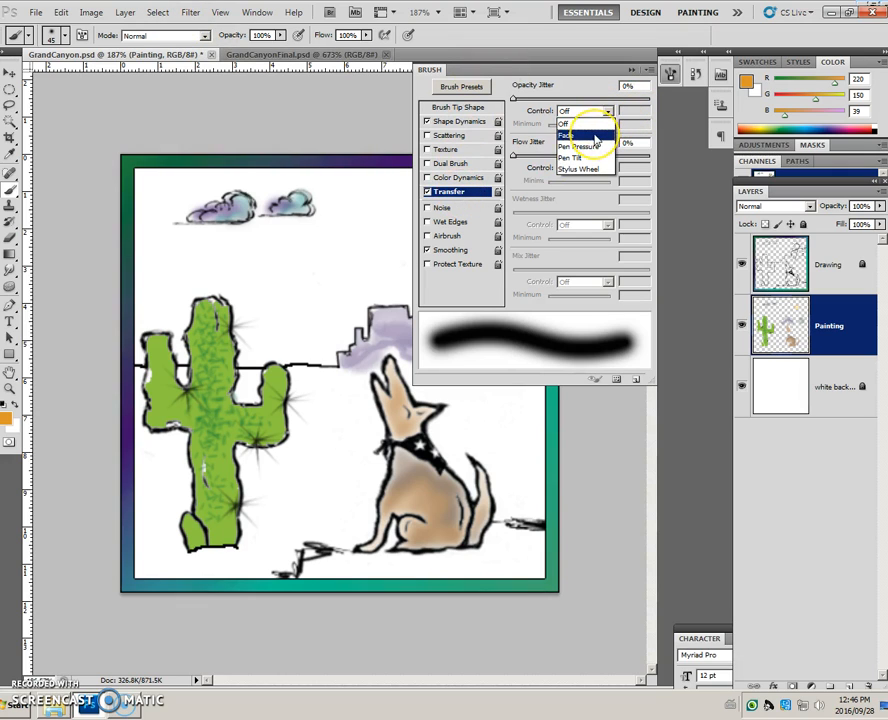
left_click(578, 135)
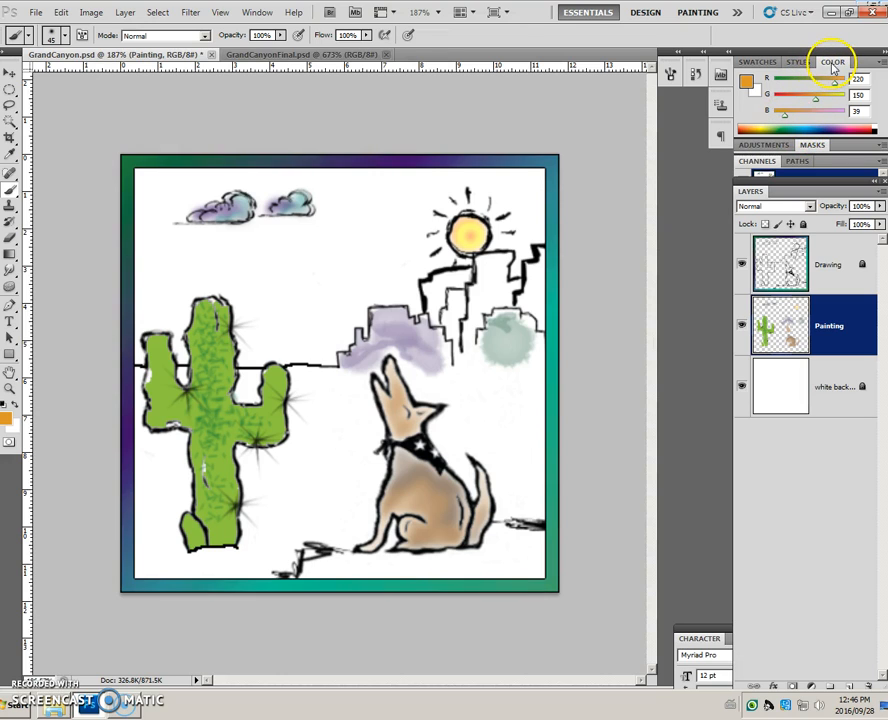
left_click(757, 61)
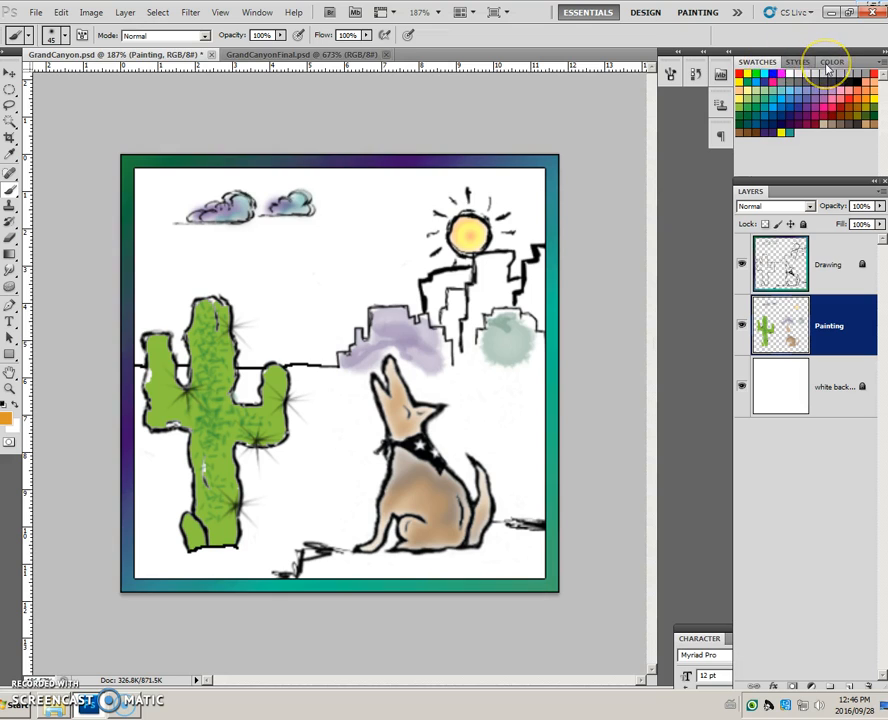
left_click(833, 62)
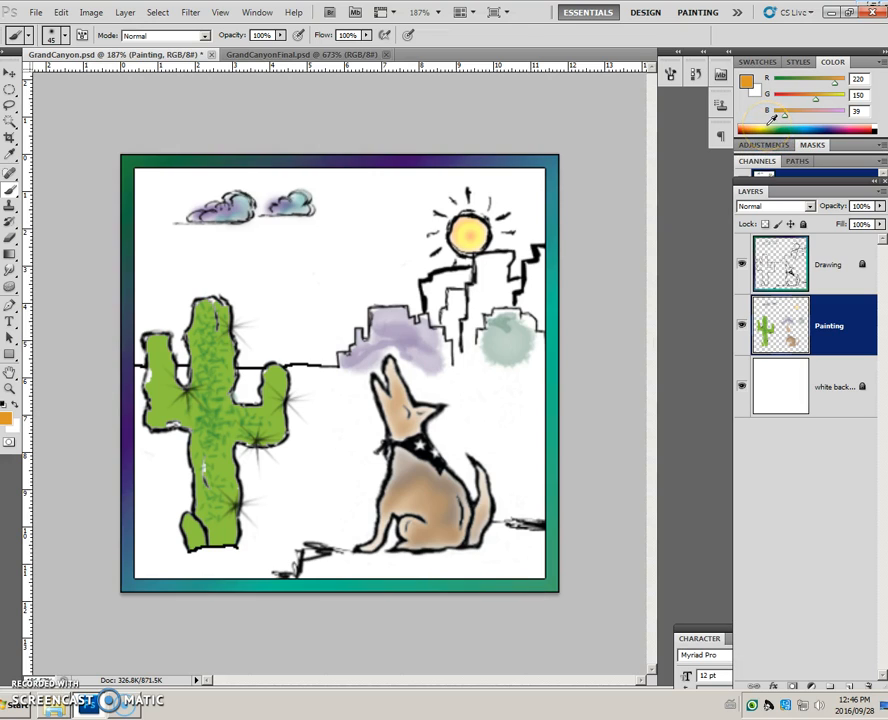
mouse_move(772, 120)
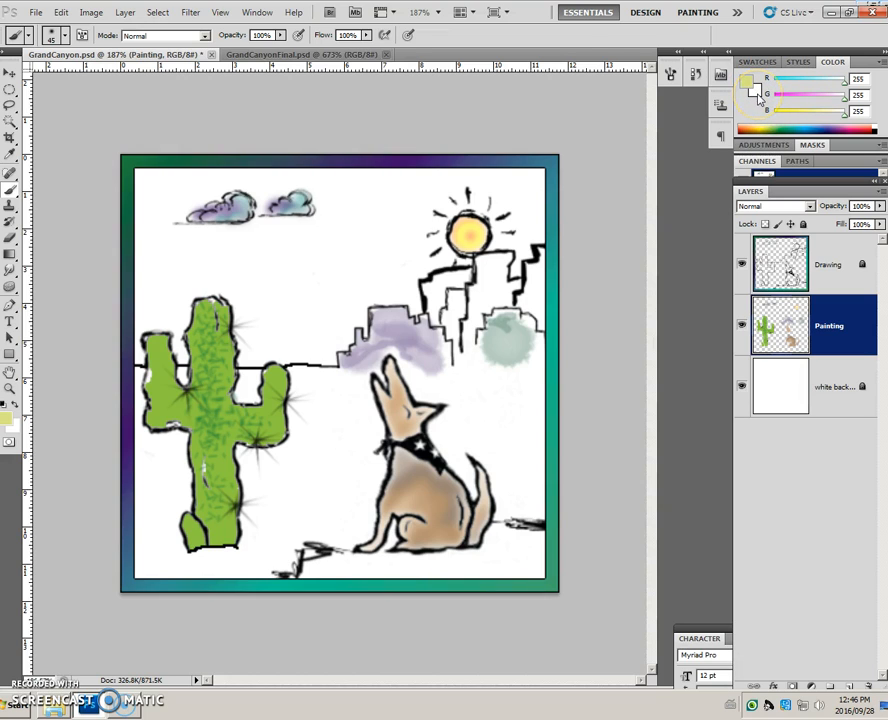
left_click(746, 85)
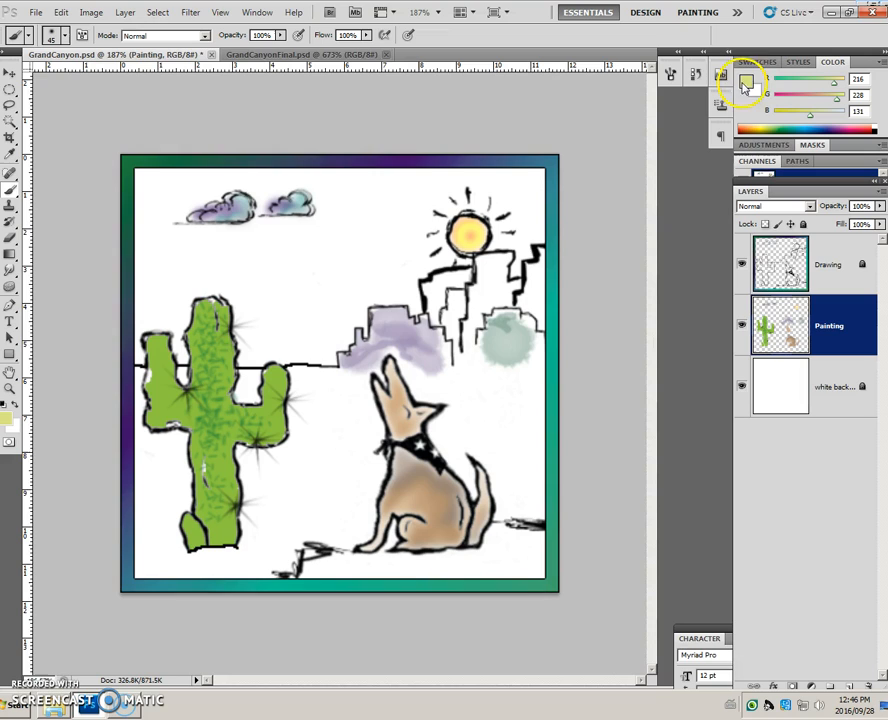
mouse_move(765, 115)
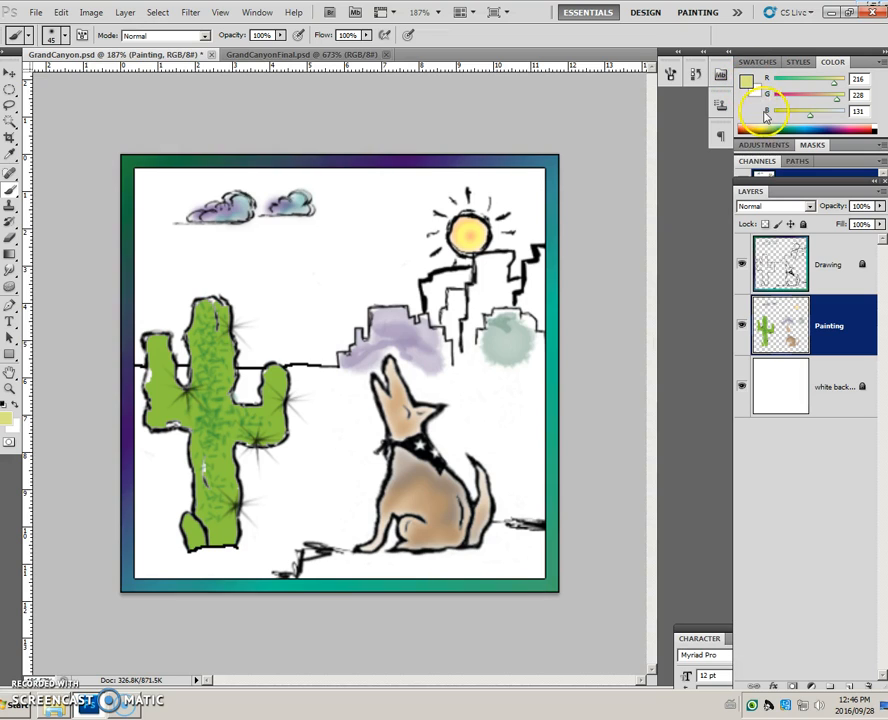
mouse_move(766, 118)
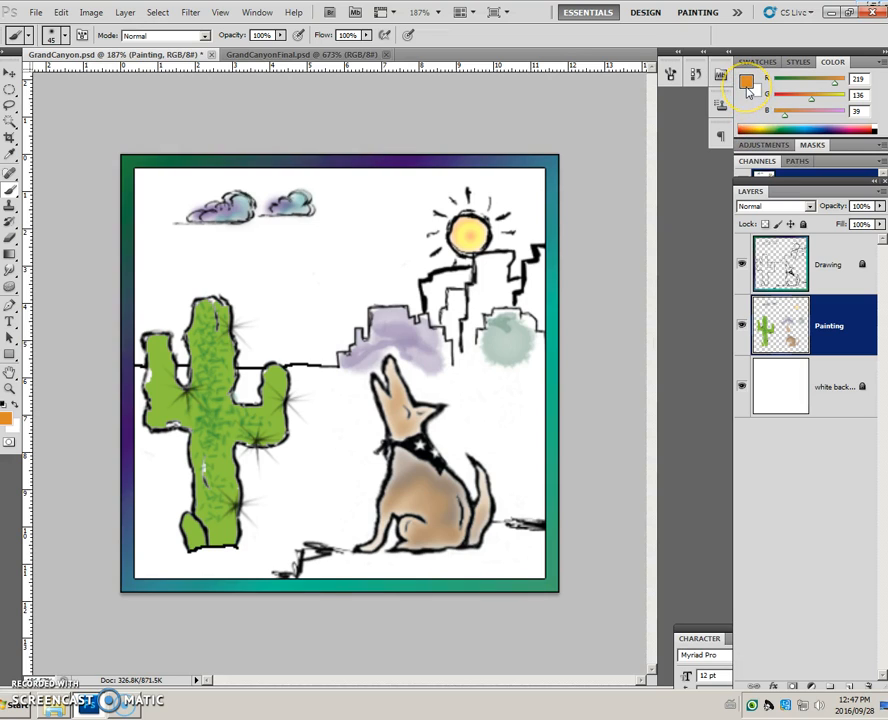
mouse_move(20, 370)
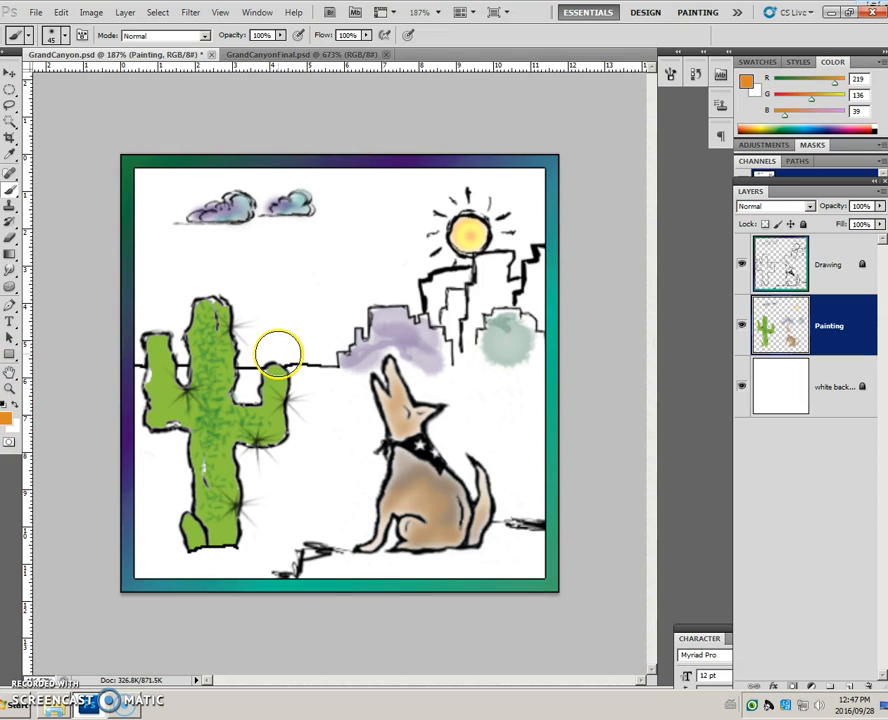
mouse_move(279, 353)
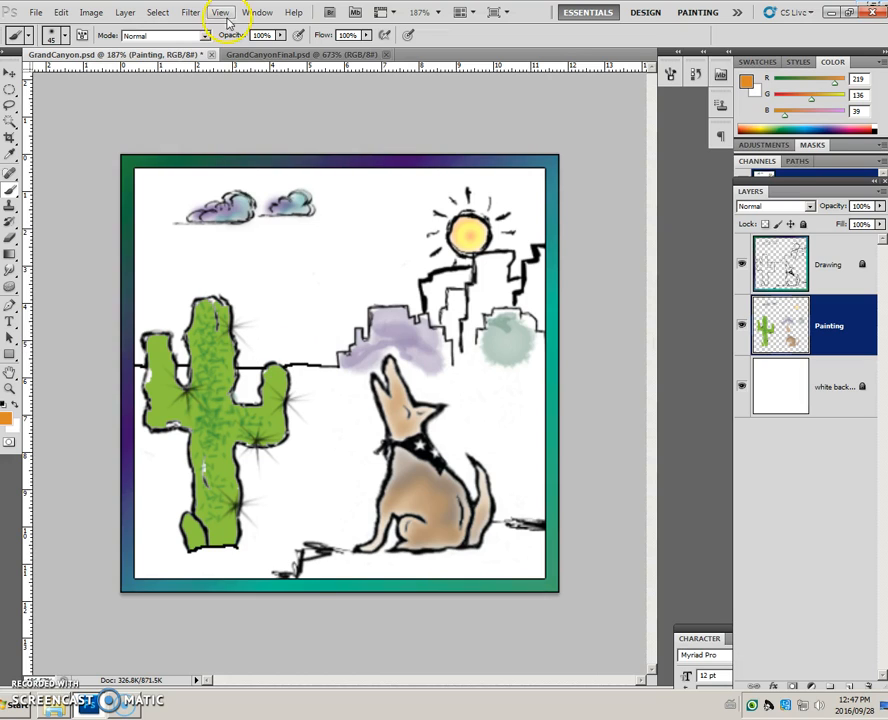
mouse_move(383, 34)
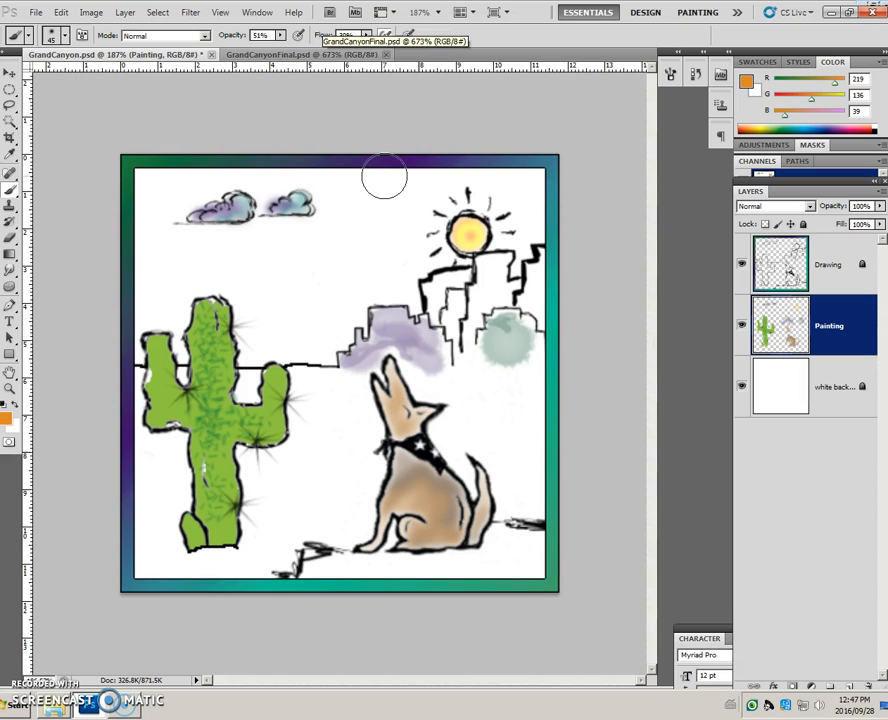
mouse_move(373, 136)
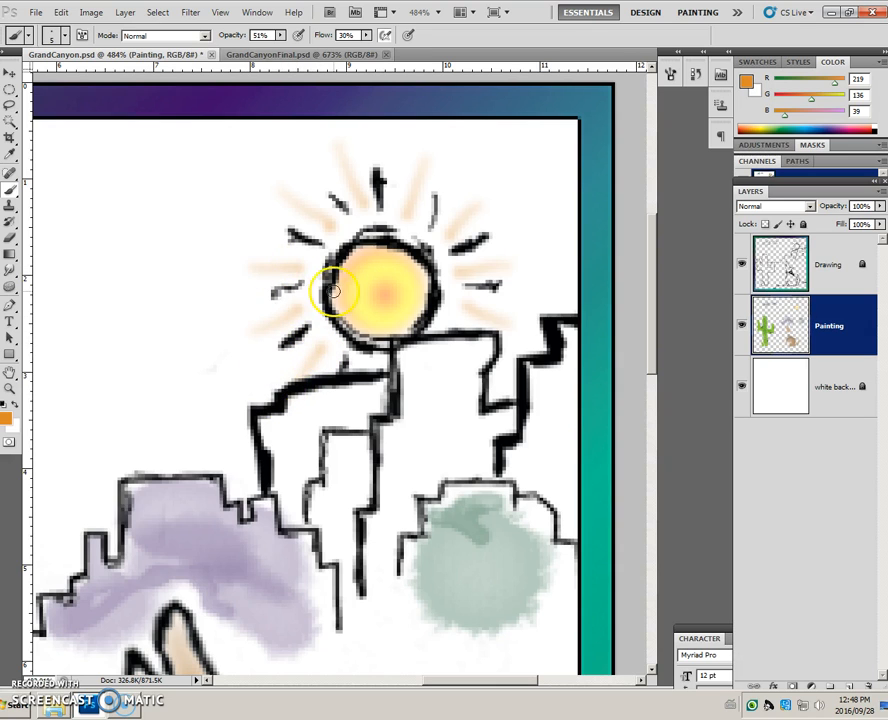
Brush soft orange rays around the sun at 51% opacity and 30% flow.
left_click(285, 54)
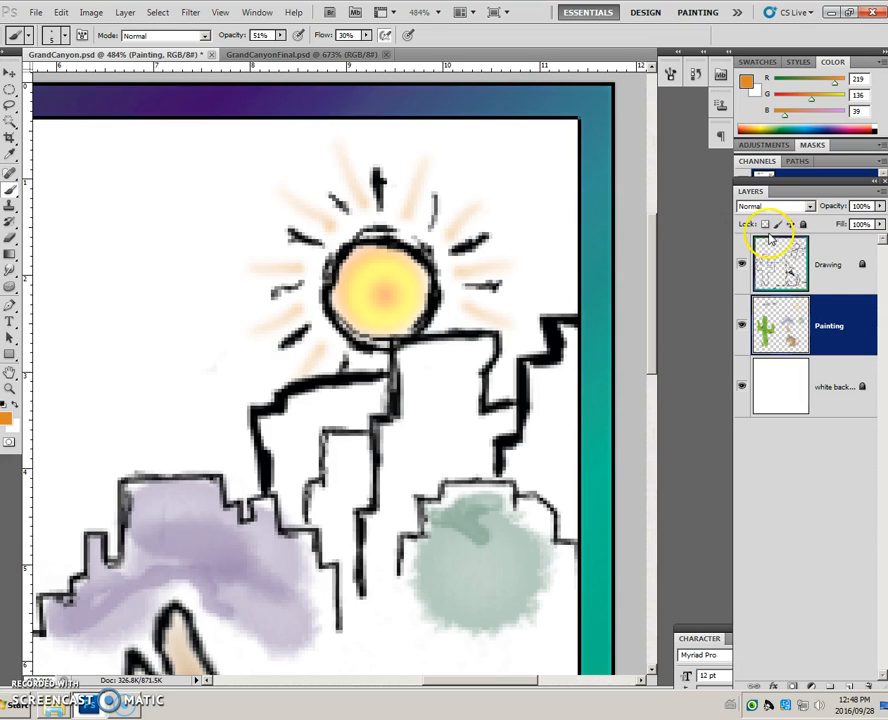
Select the Drawing layer and fit the whole illustration on screen.
left_click(765, 223)
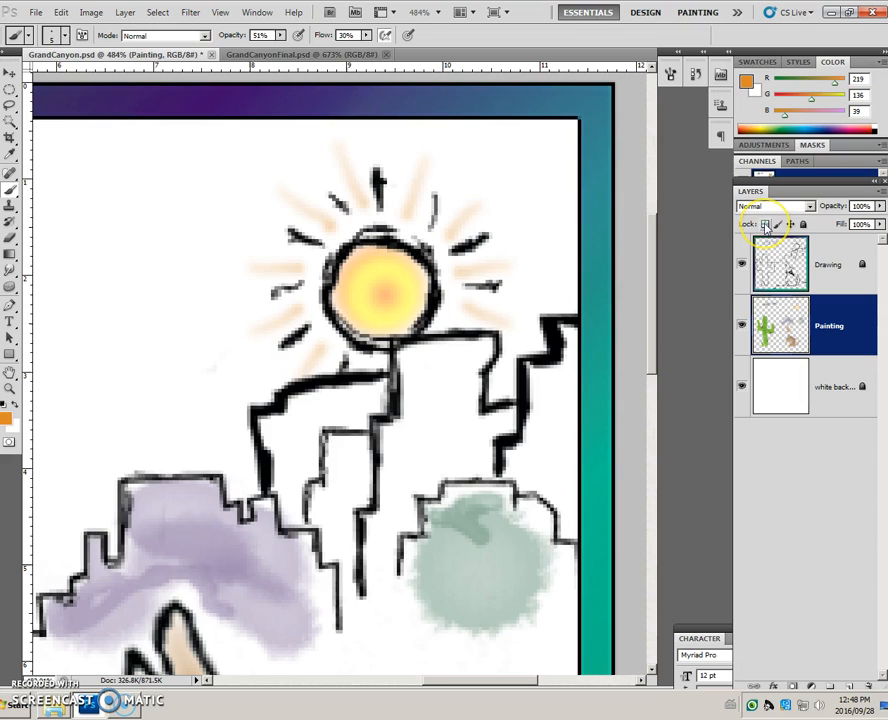
mouse_move(765, 223)
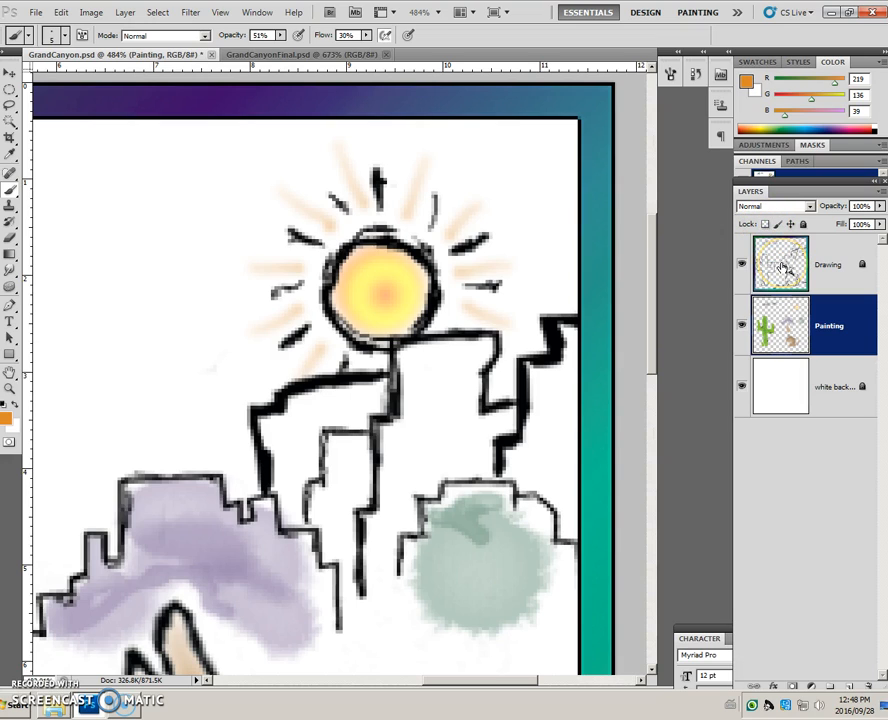
mouse_move(780, 263)
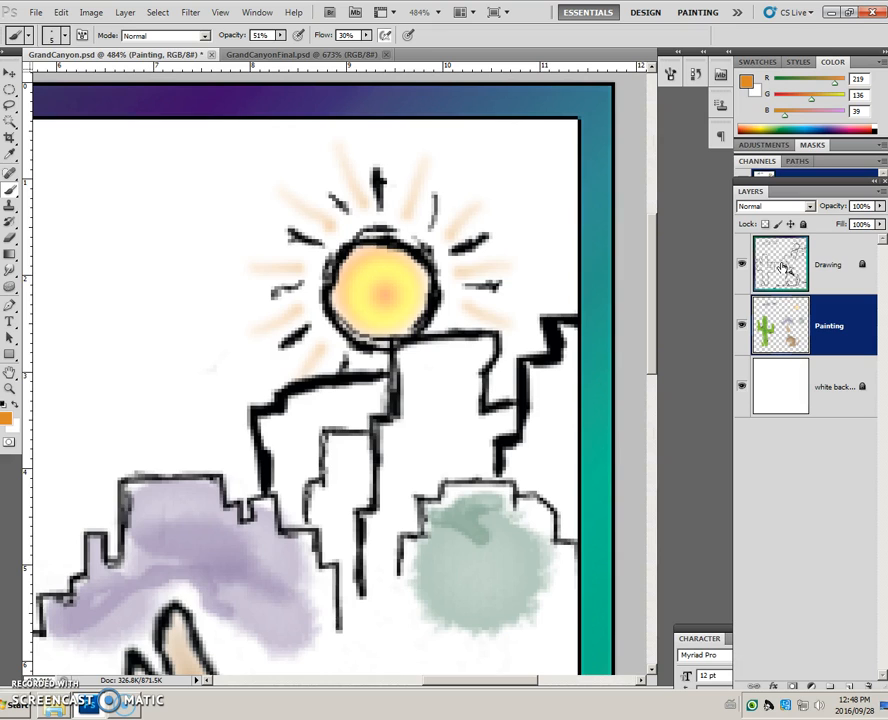
left_click(9, 375)
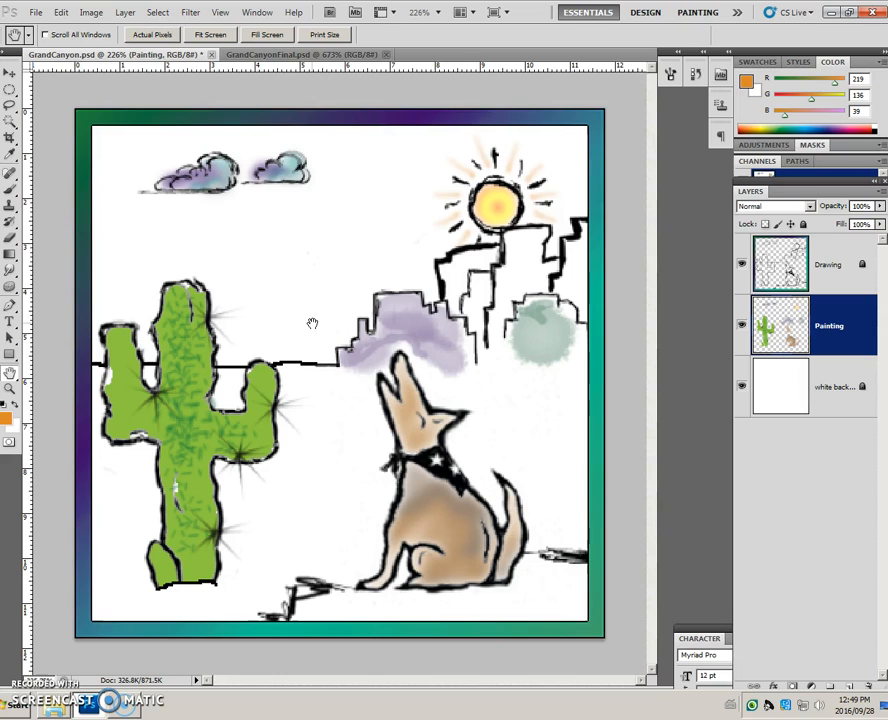
Marquee-select the ground from the horizon line down to the bottom of the canvas.
left_click(10, 90)
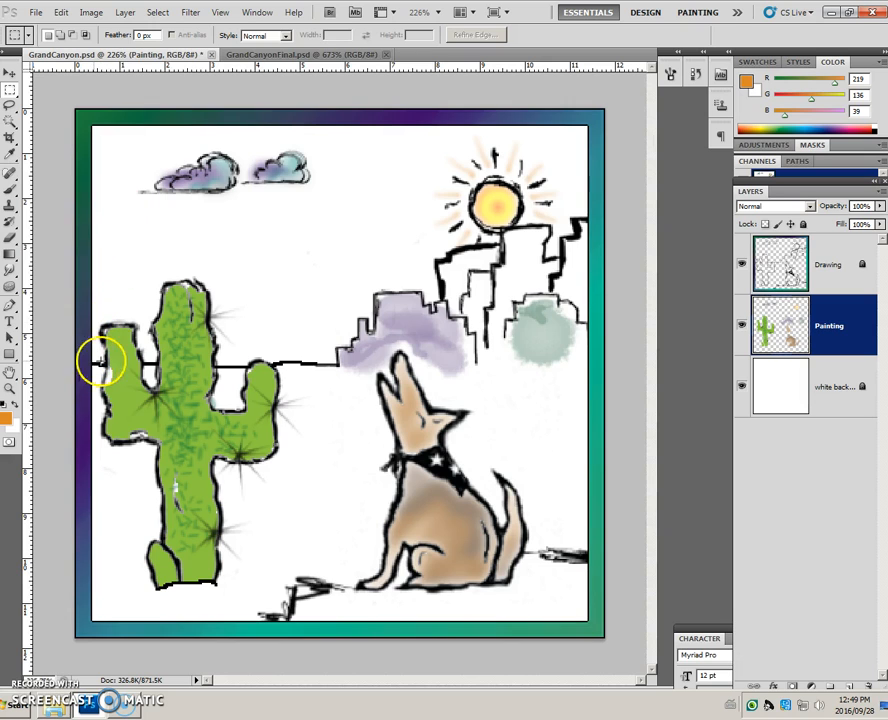
left_click_drag(105, 360, 585, 128)
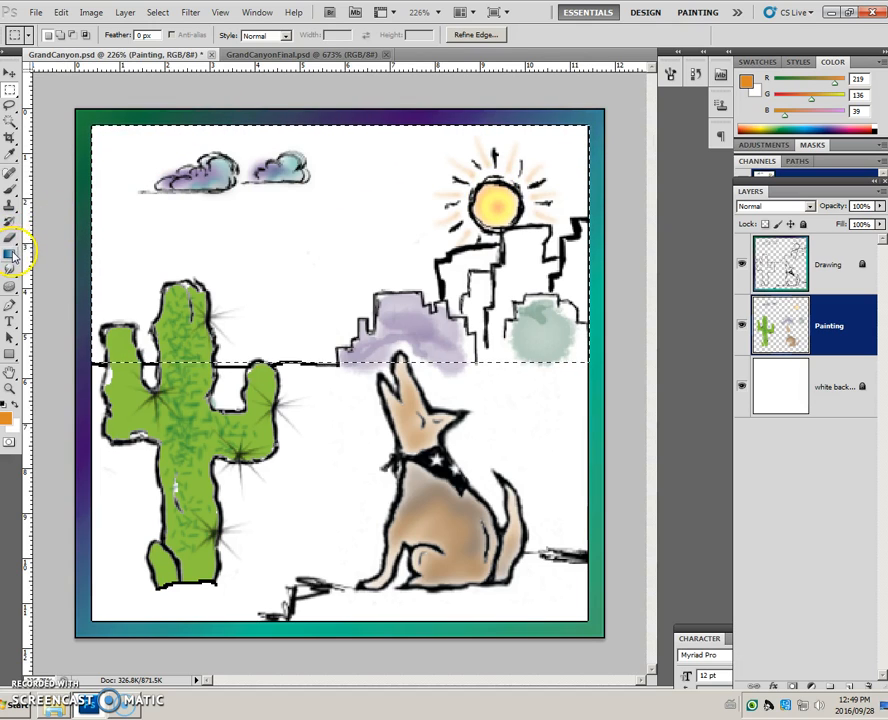
left_click(12, 252)
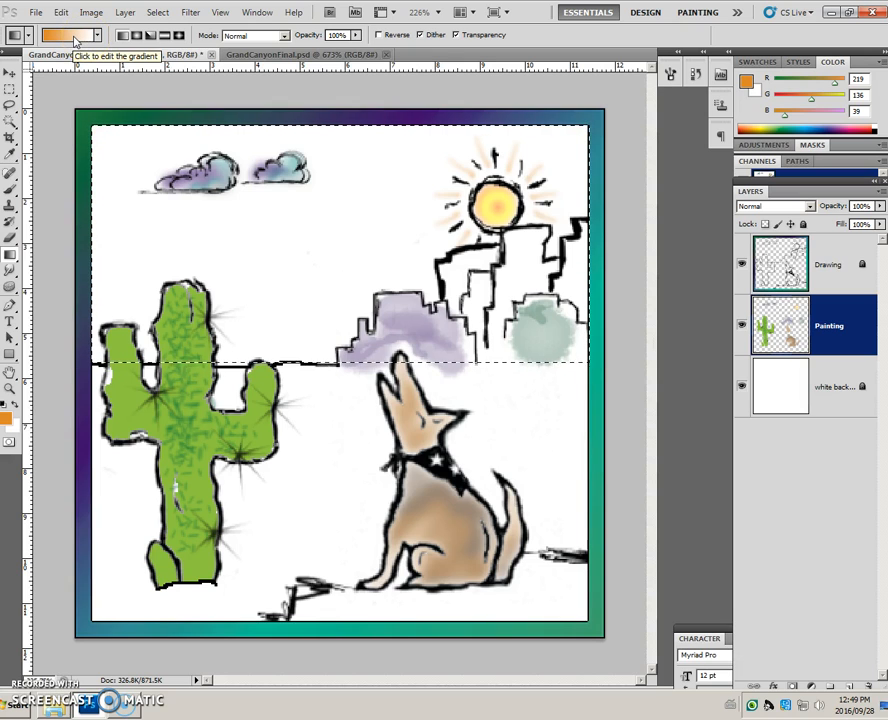
Choose the Violet, Green, Orange preset in the Gradient Editor.
left_click(58, 35)
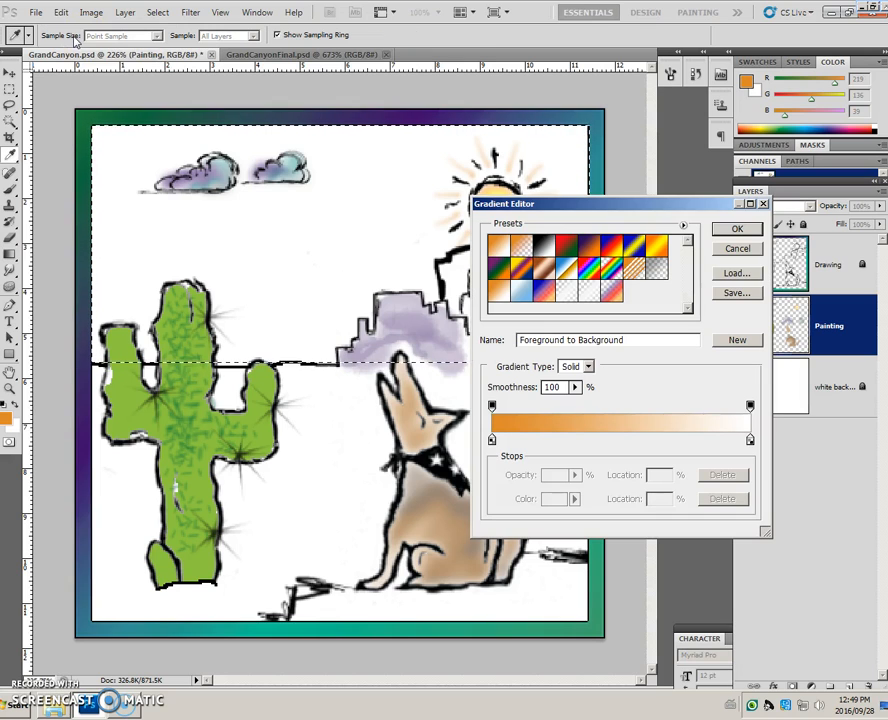
left_click(590, 262)
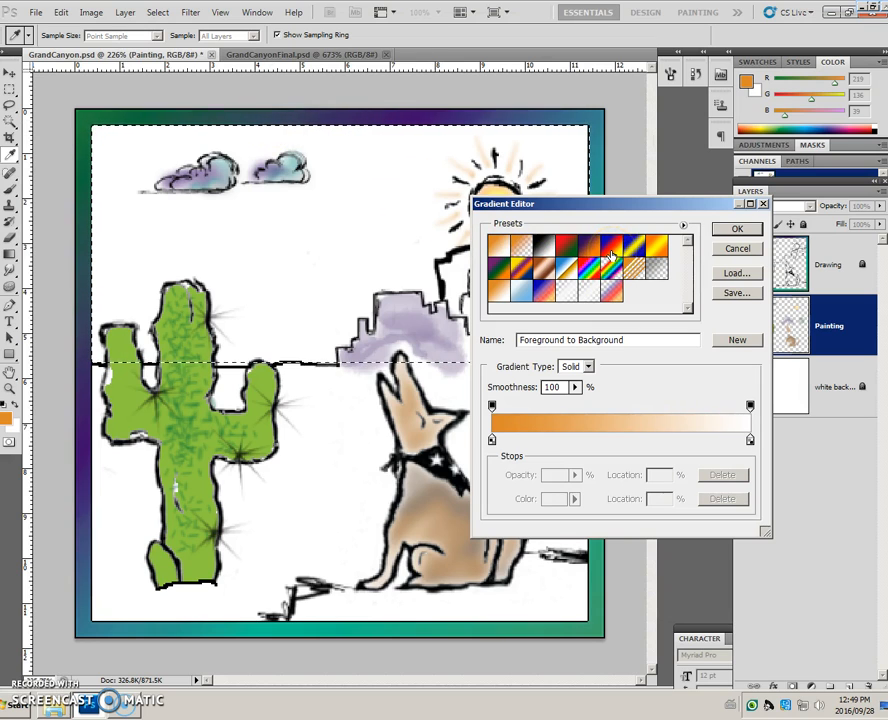
mouse_move(612, 258)
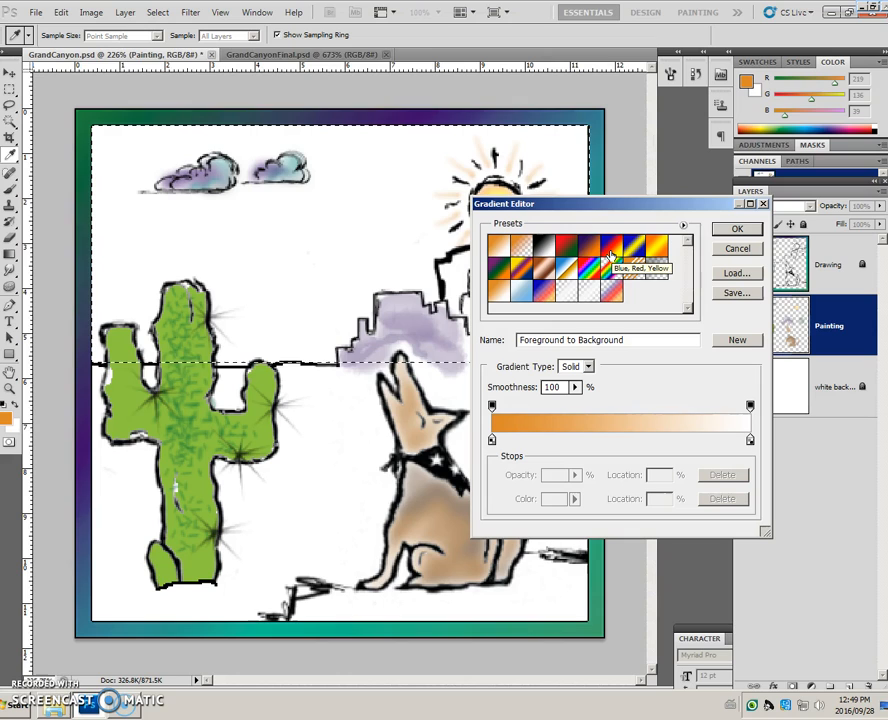
mouse_move(574, 250)
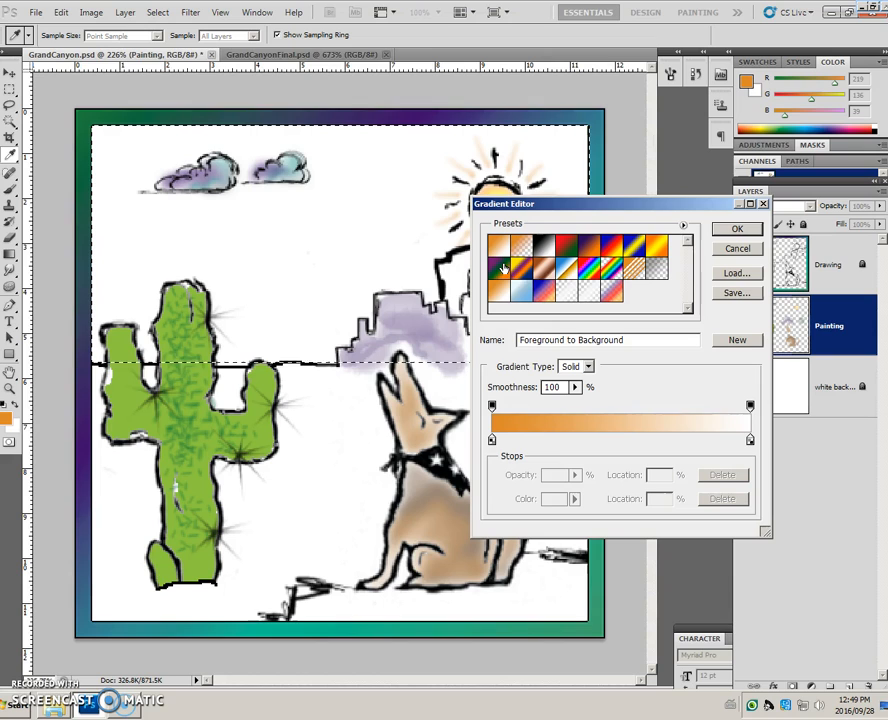
left_click(502, 267)
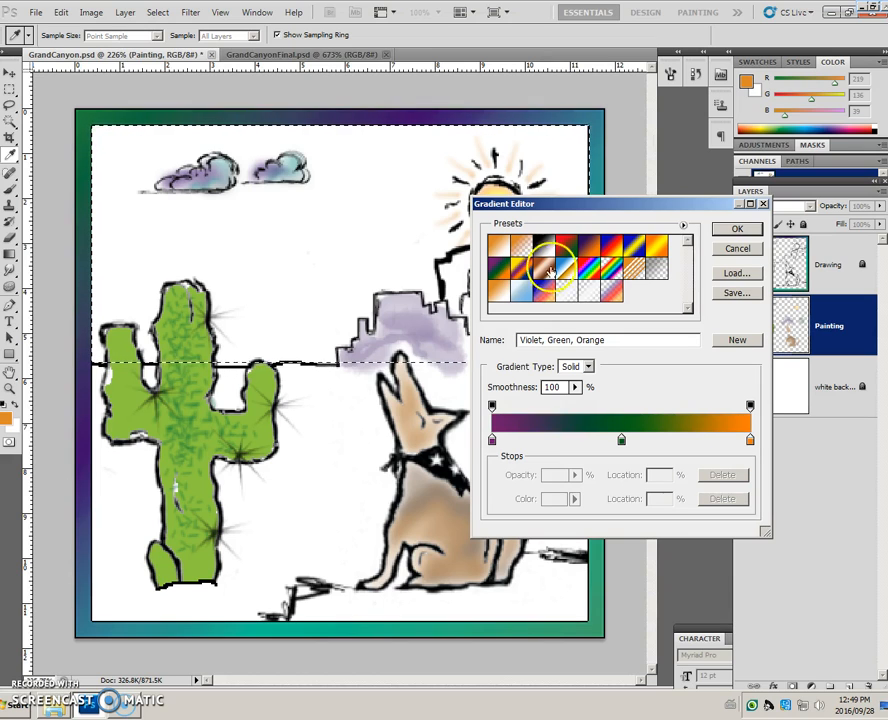
left_click(737, 228)
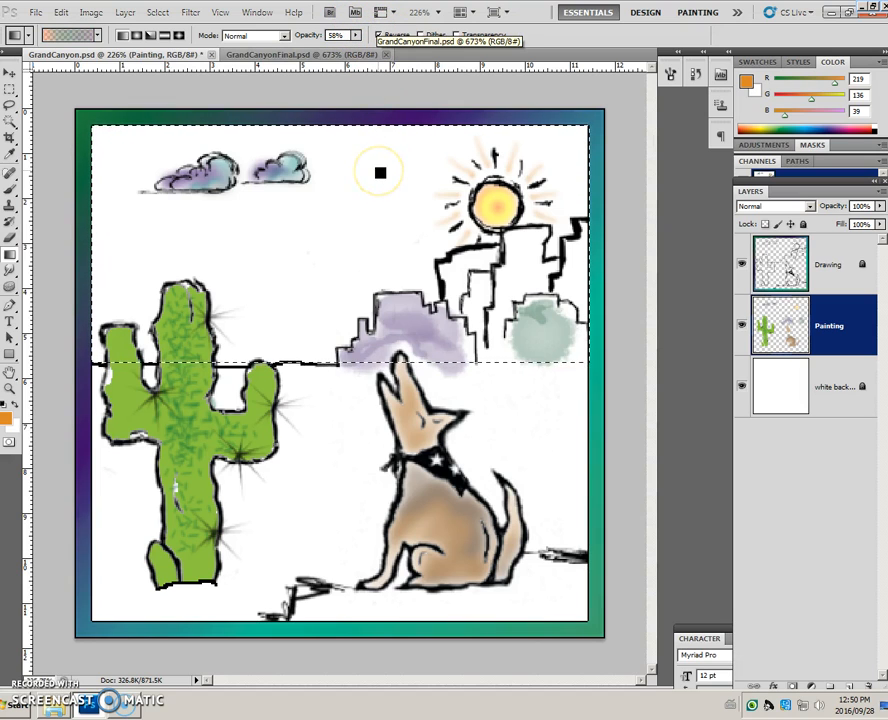
mouse_move(325, 128)
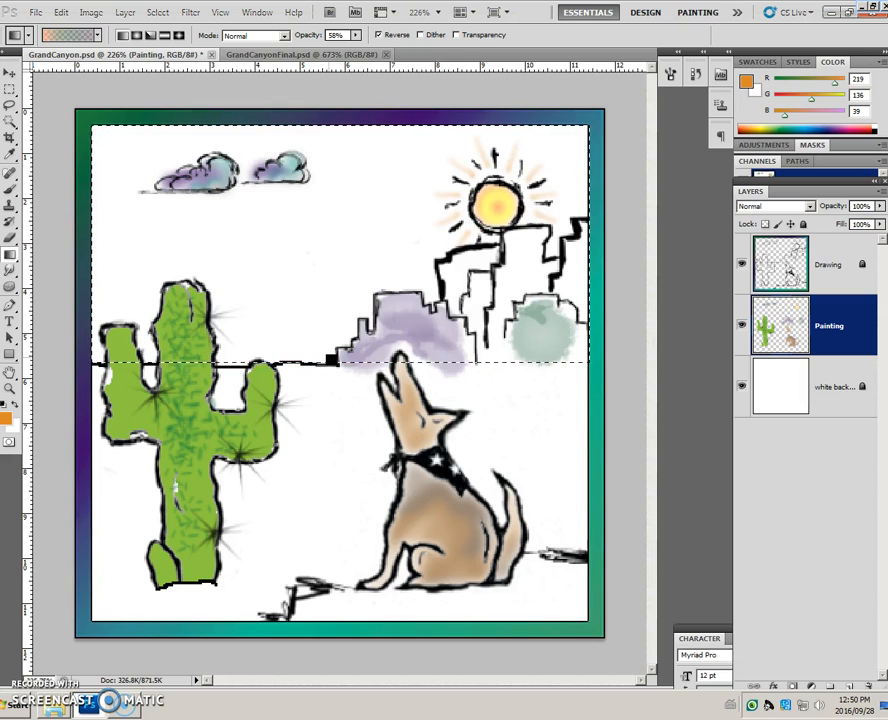
mouse_move(415, 273)
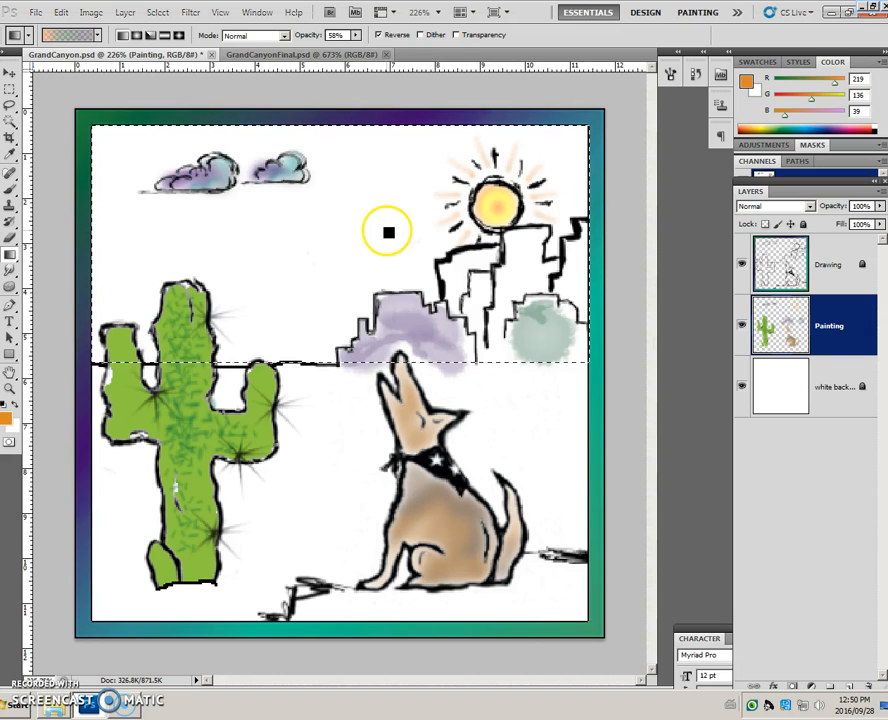
Set the Gradient tool's blending mode to Behind.
left_click(285, 35)
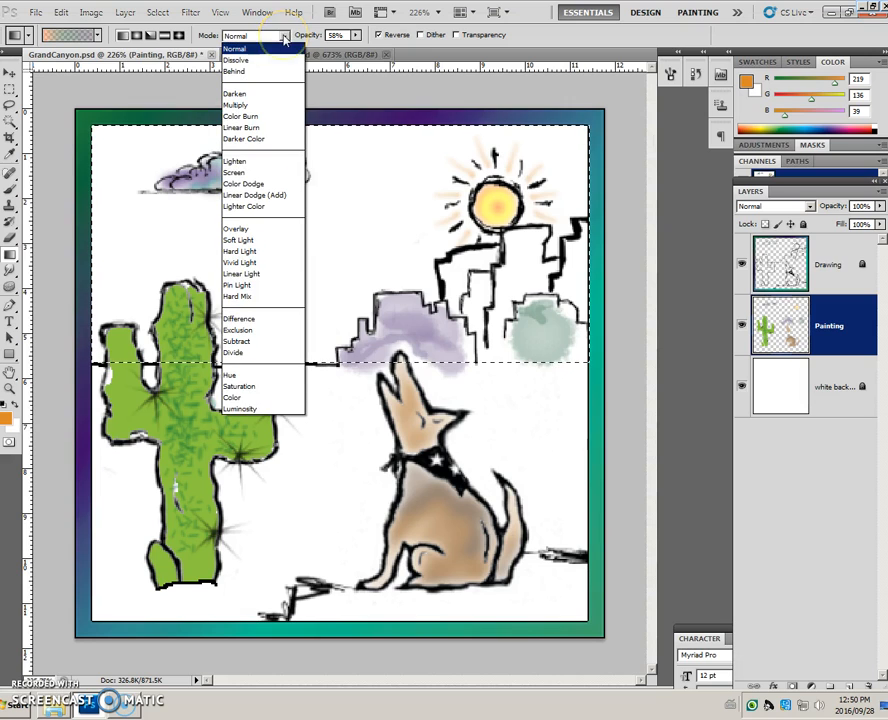
mouse_move(258, 70)
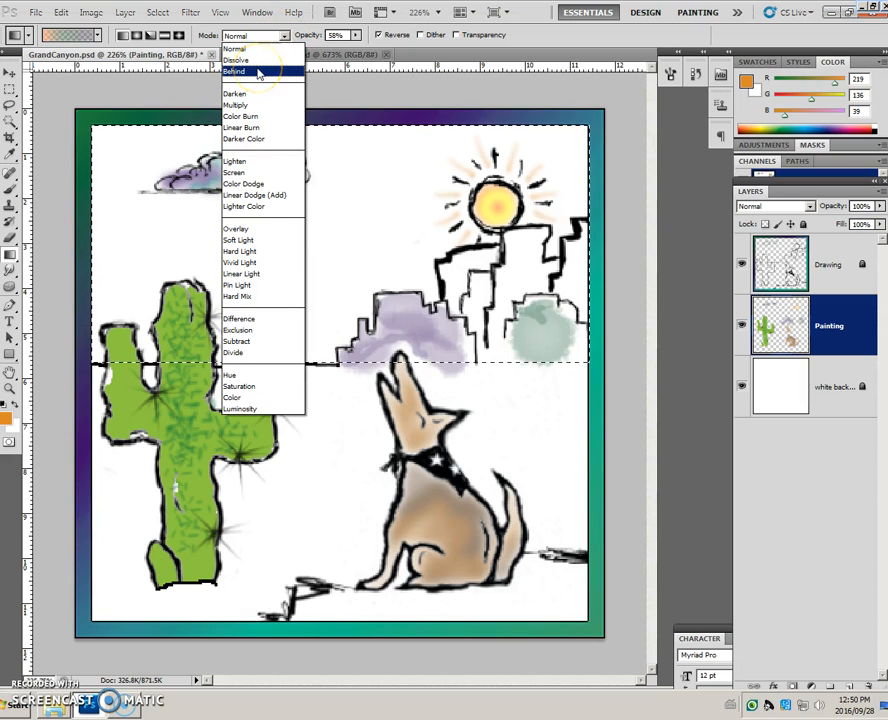
left_click(234, 70)
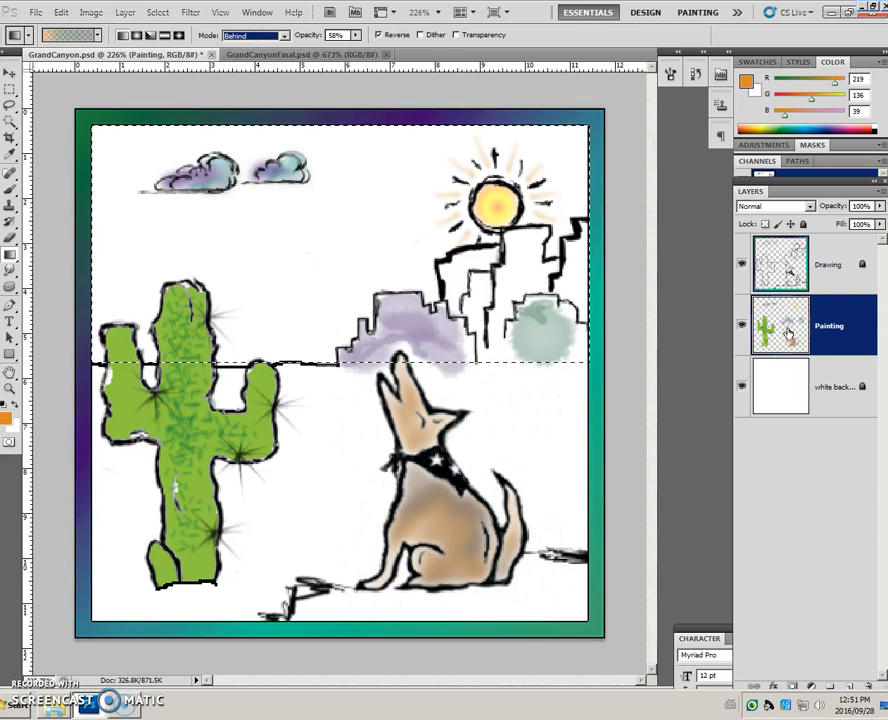
mouse_move(781, 325)
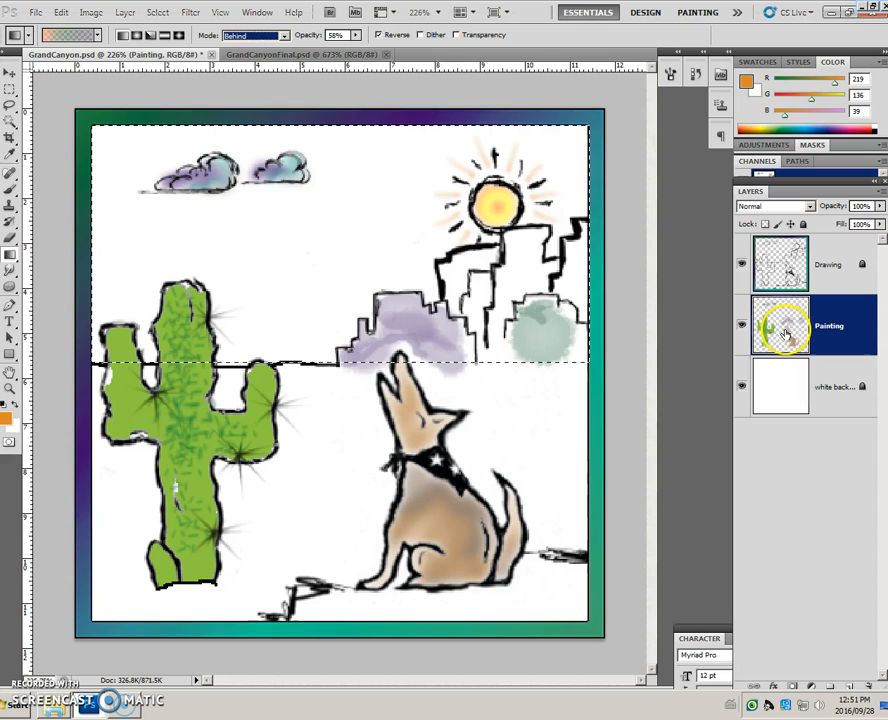
mouse_move(780, 323)
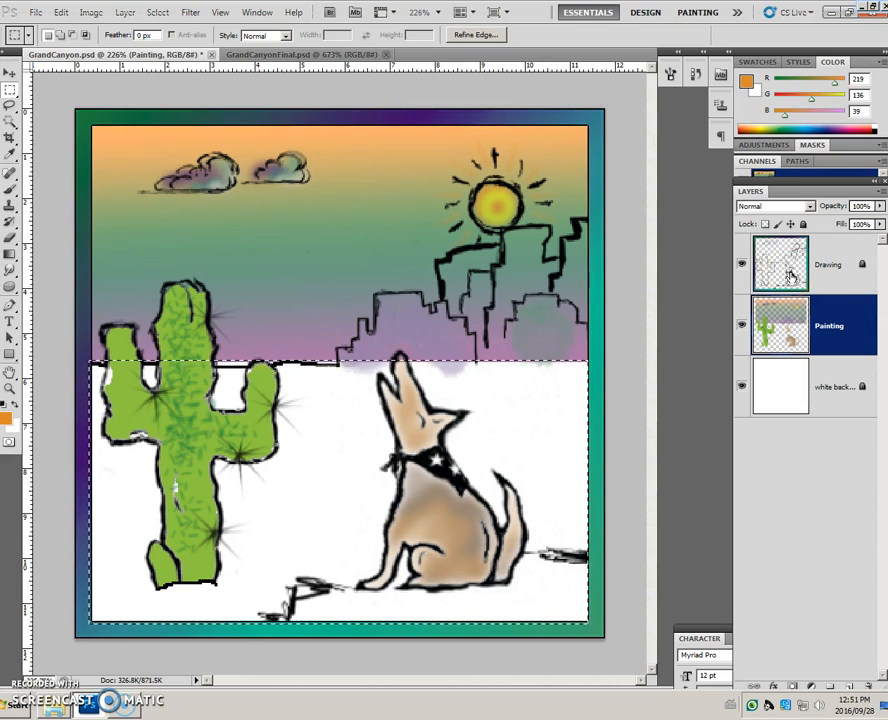
mouse_move(688, 289)
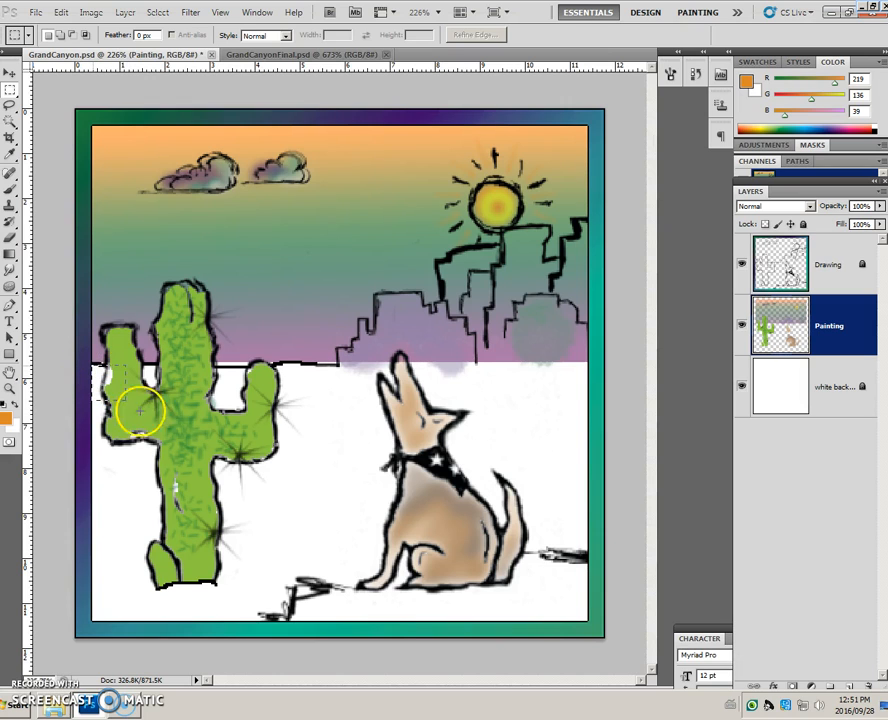
Select the desert ground below the horizon and pick a tan swatch for brushing.
left_click_drag(140, 410, 590, 620)
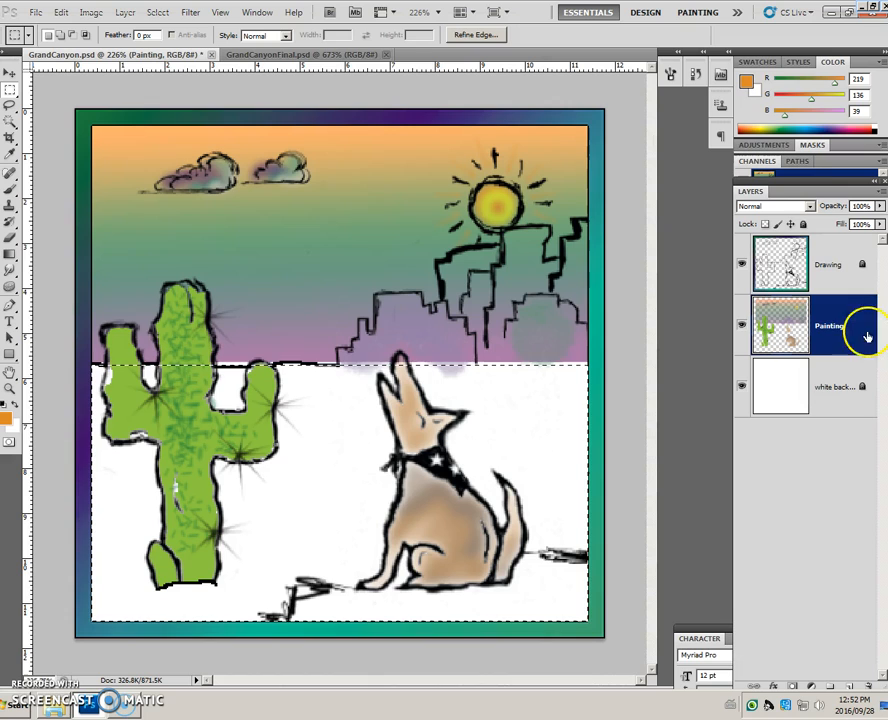
left_click(757, 61)
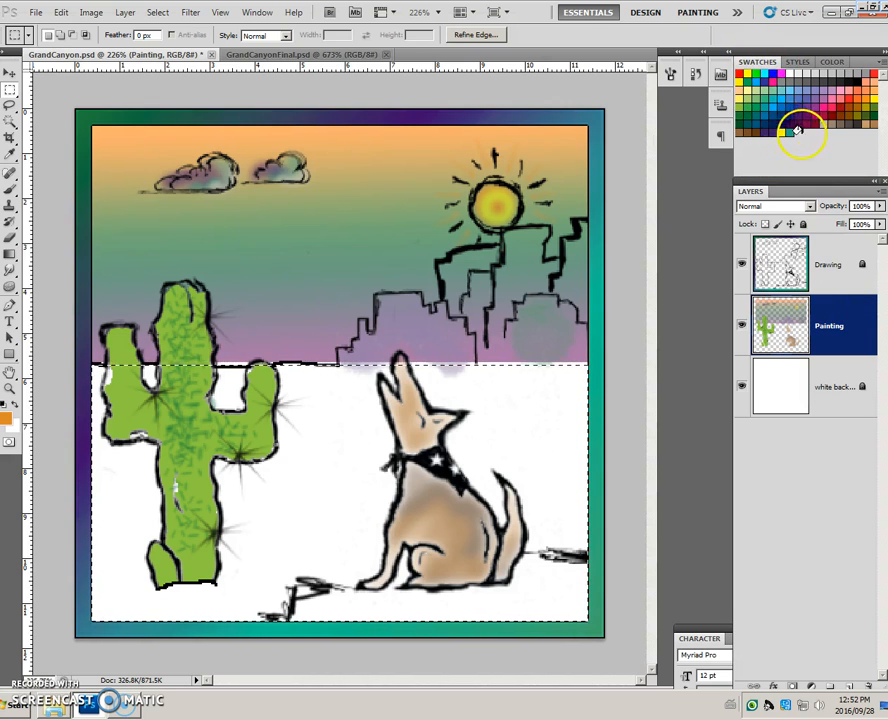
mouse_move(390, 410)
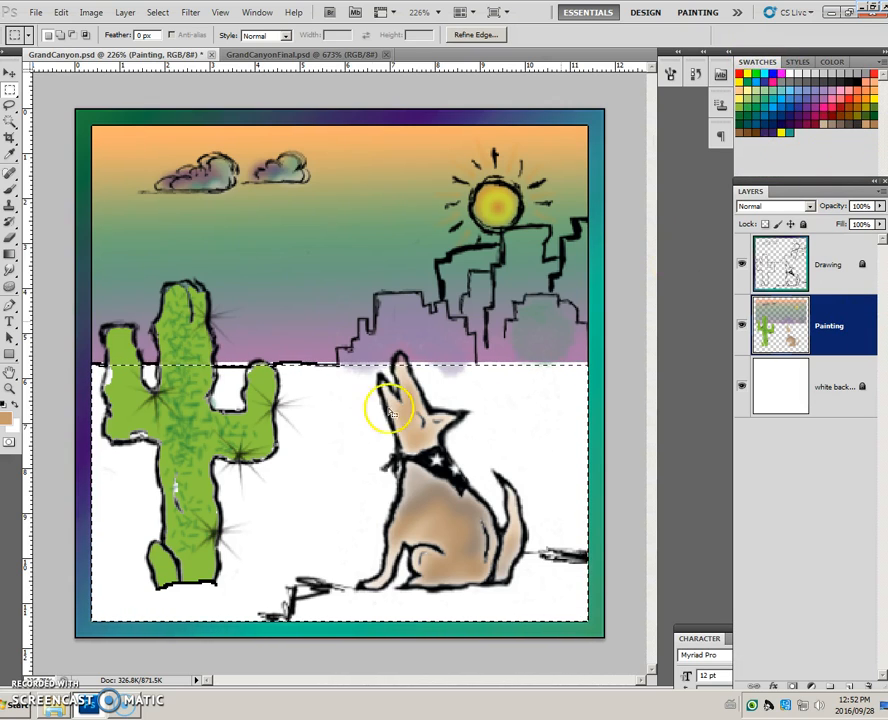
mouse_move(8, 420)
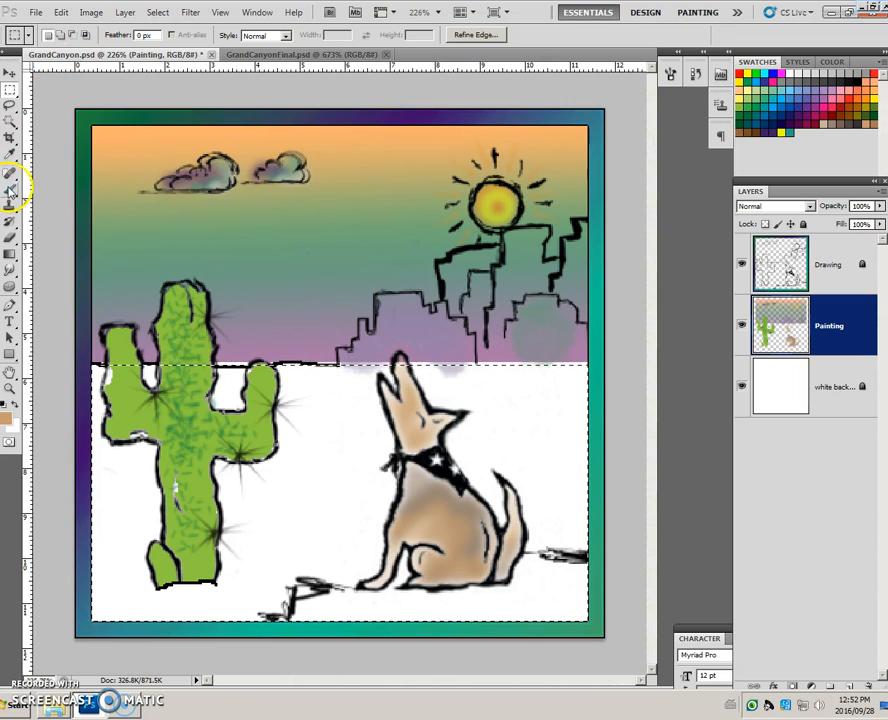
left_click(11, 187)
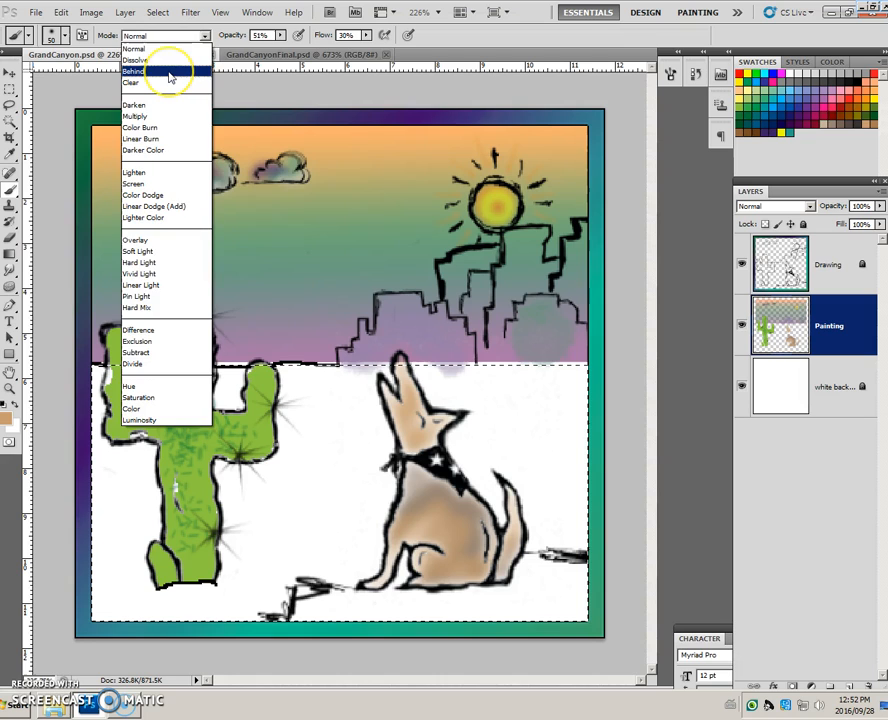
Set the brush mode to Behind so tan paints beneath the cactus and coyote lines.
left_click(133, 70)
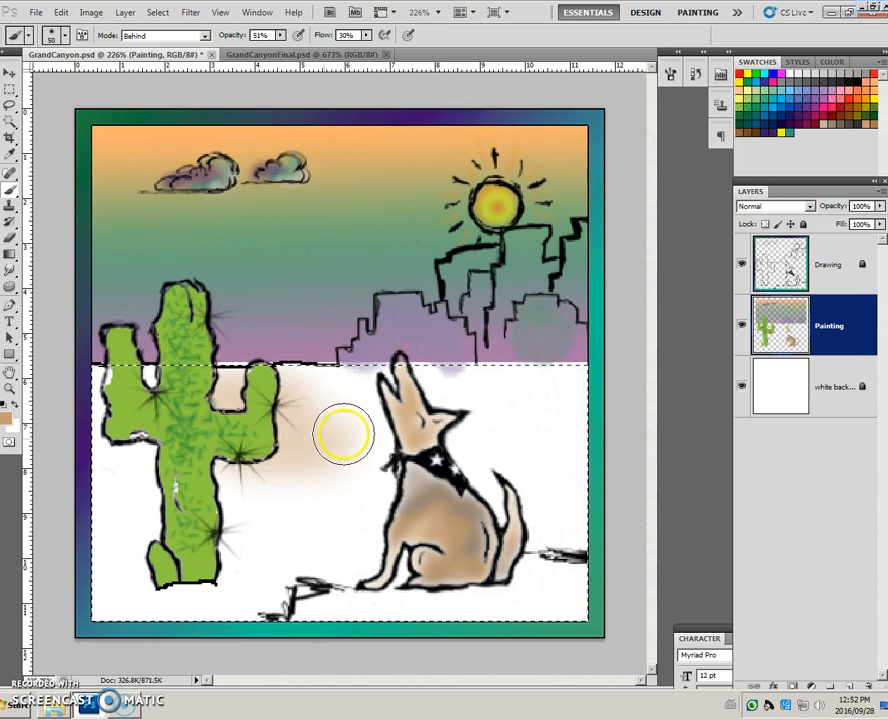
mouse_move(488, 390)
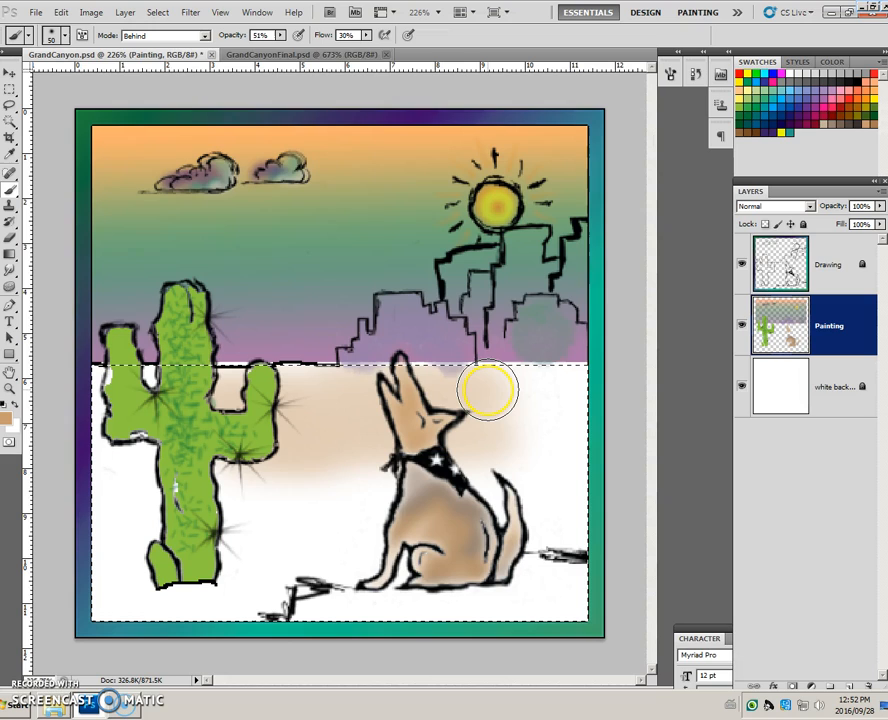
mouse_move(489, 389)
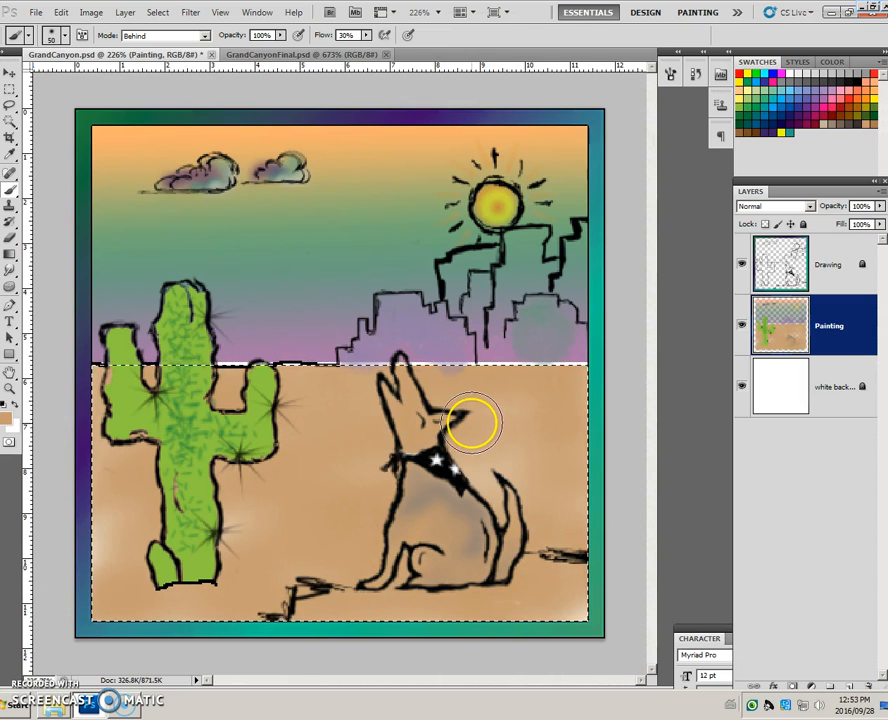
mouse_move(472, 422)
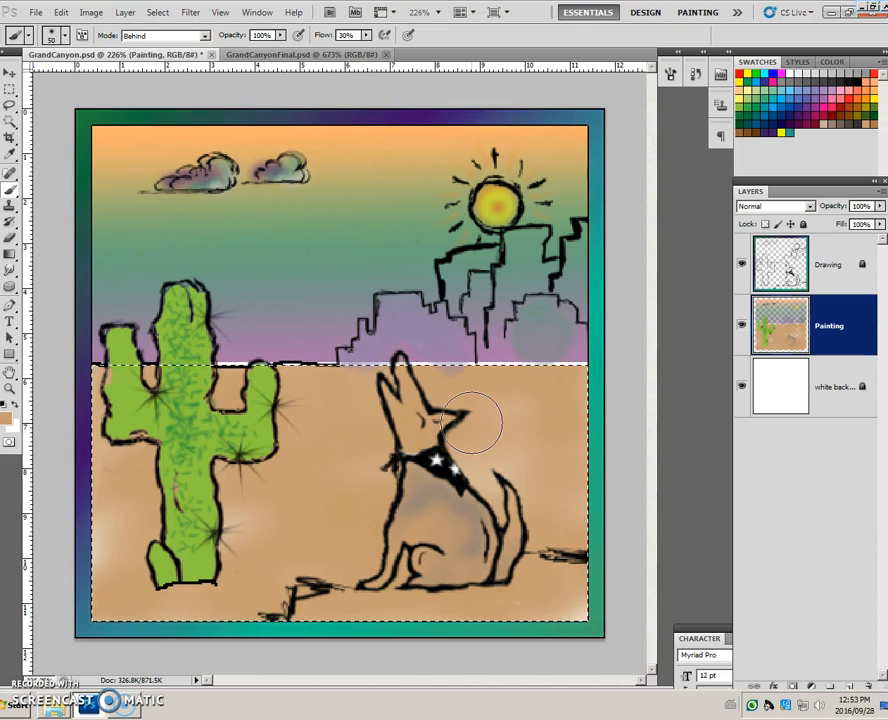
Deselect, target the Drawing layer, hide the Painting layer, and marquee the sun's top rays.
left_click(840, 105)
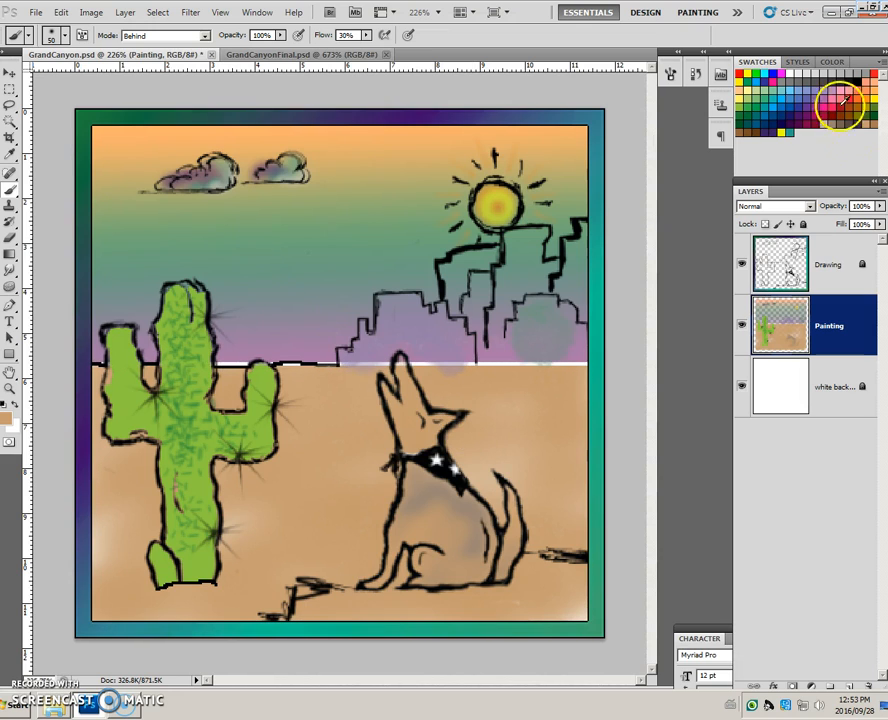
left_click(829, 264)
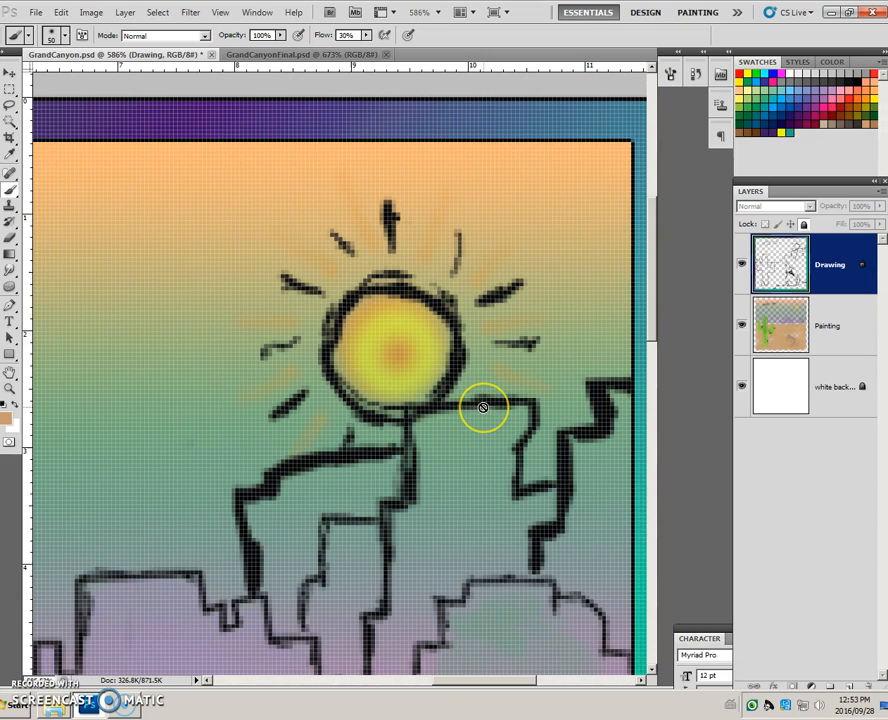
mouse_move(483, 408)
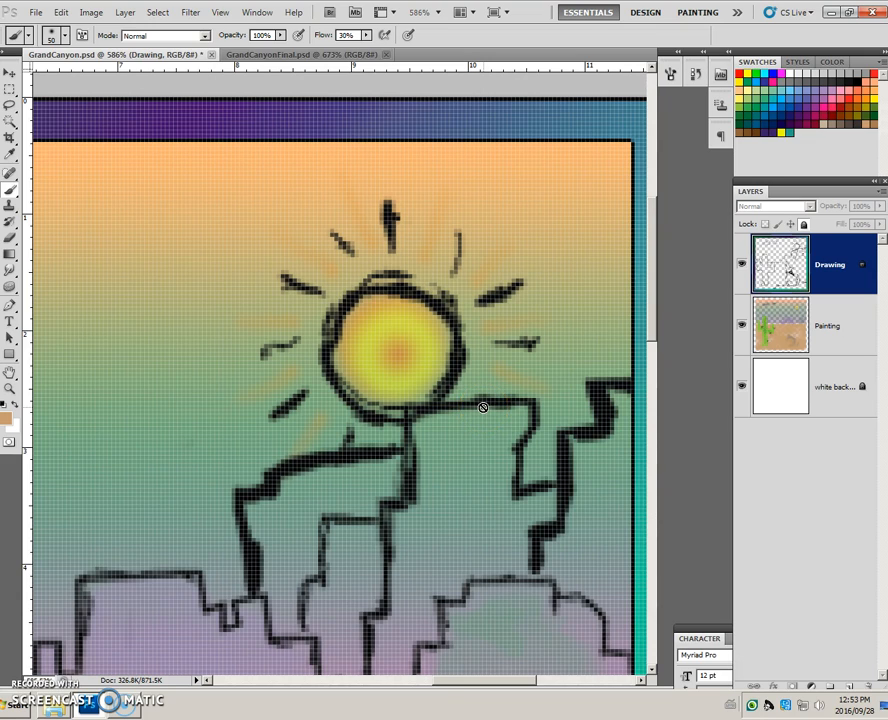
mouse_move(716, 345)
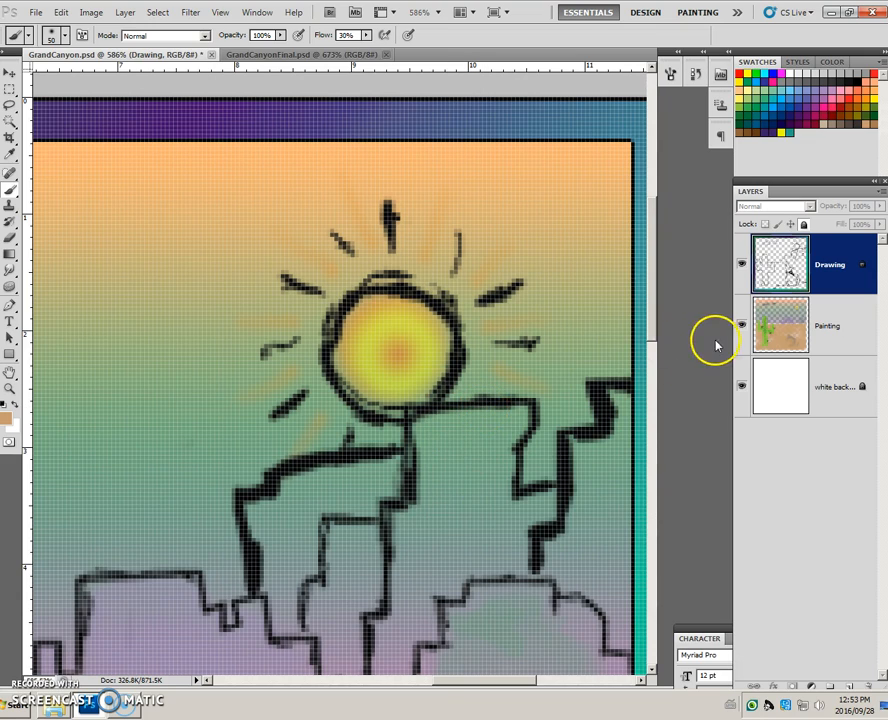
left_click(741, 325)
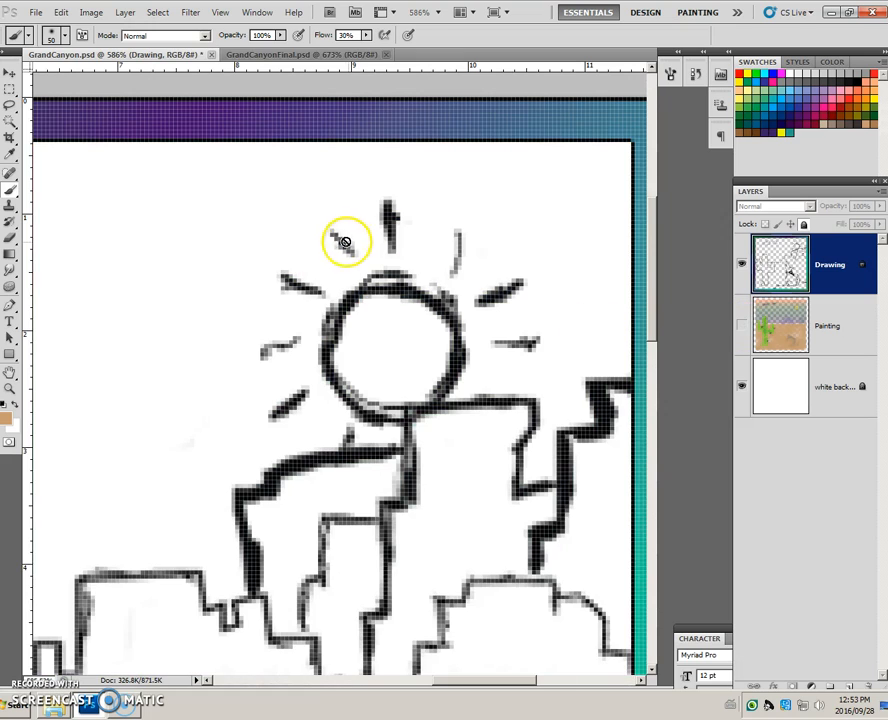
mouse_move(340, 238)
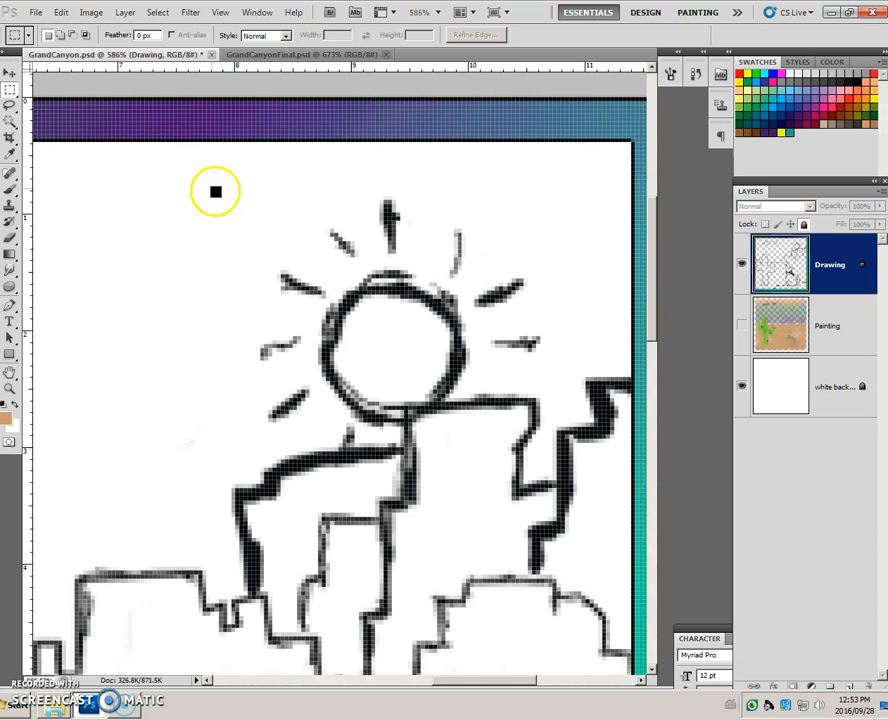
left_click_drag(312, 178, 404, 260)
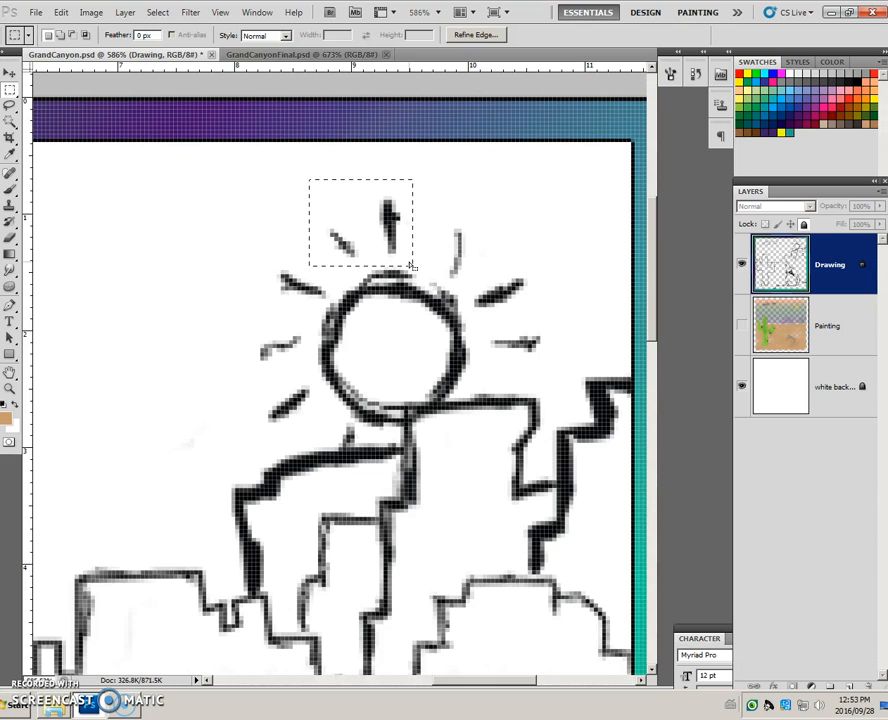
Define a brush preset named 'sunrays' from the selected ray mark.
left_click(61, 12)
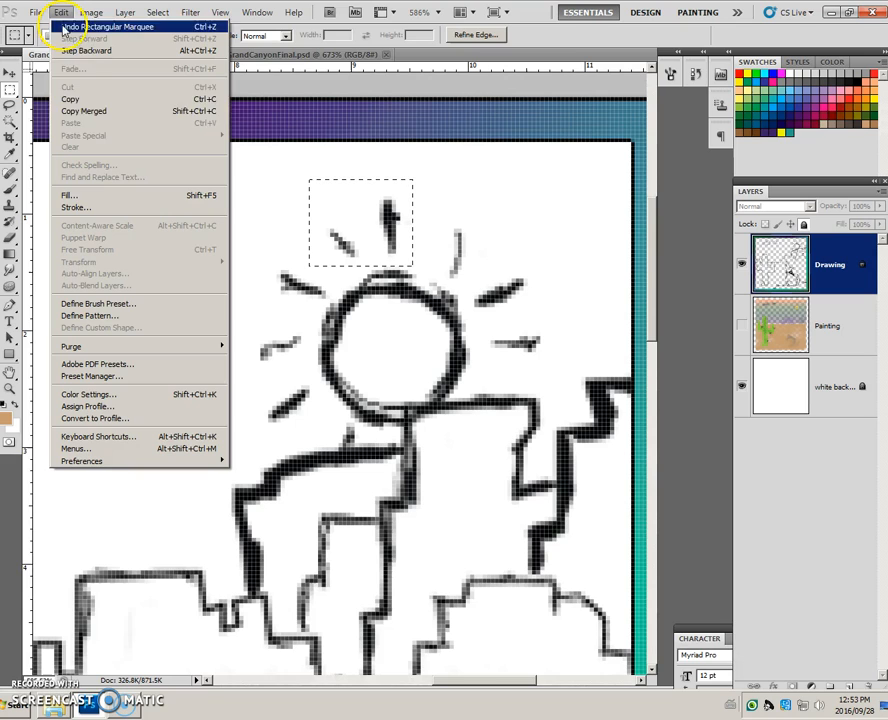
mouse_move(123, 303)
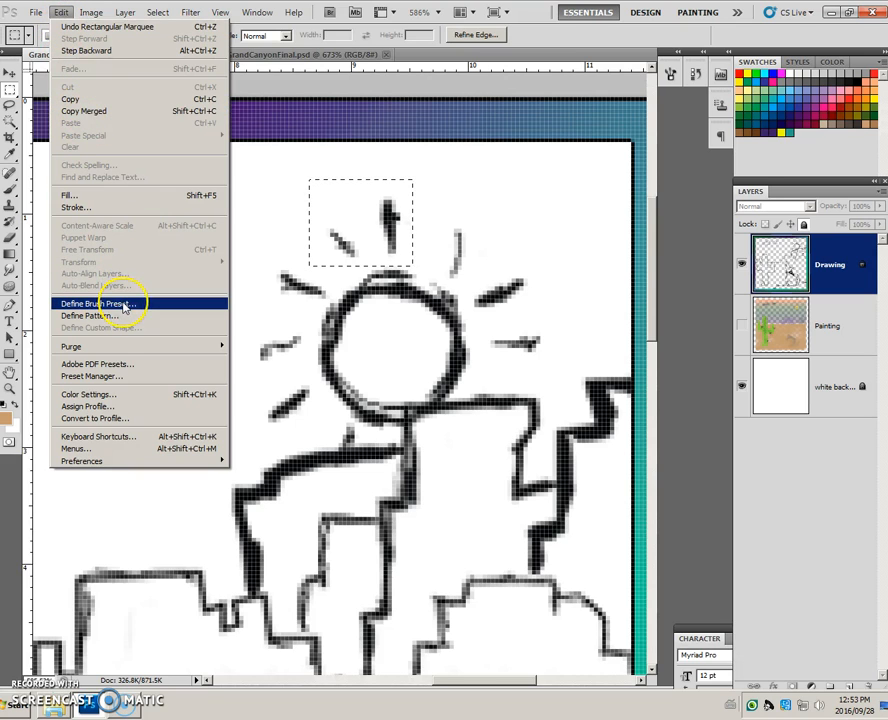
left_click(96, 303)
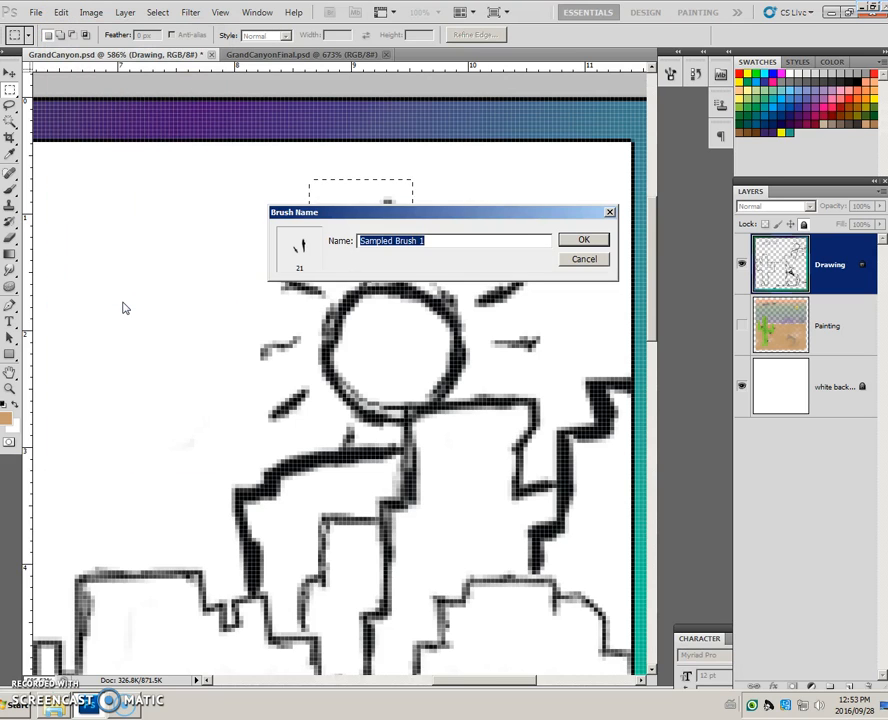
type("sun")
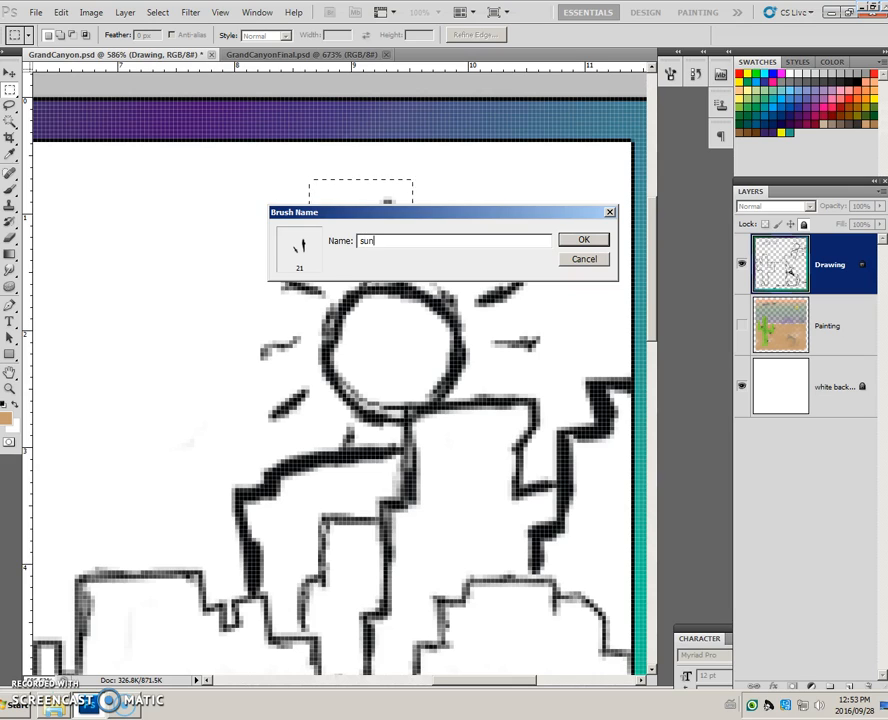
type("rays")
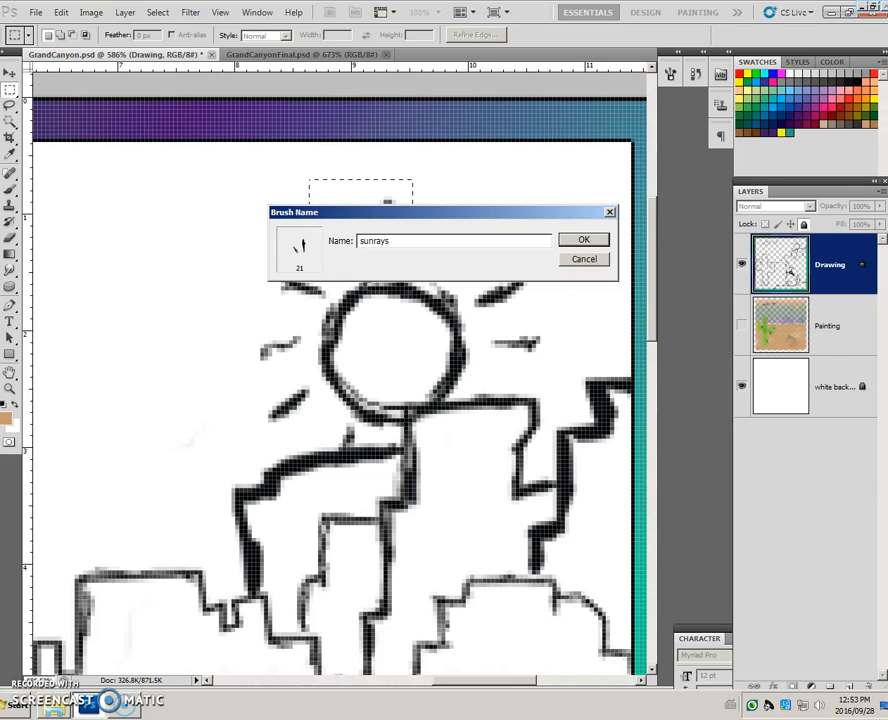
mouse_move(297, 312)
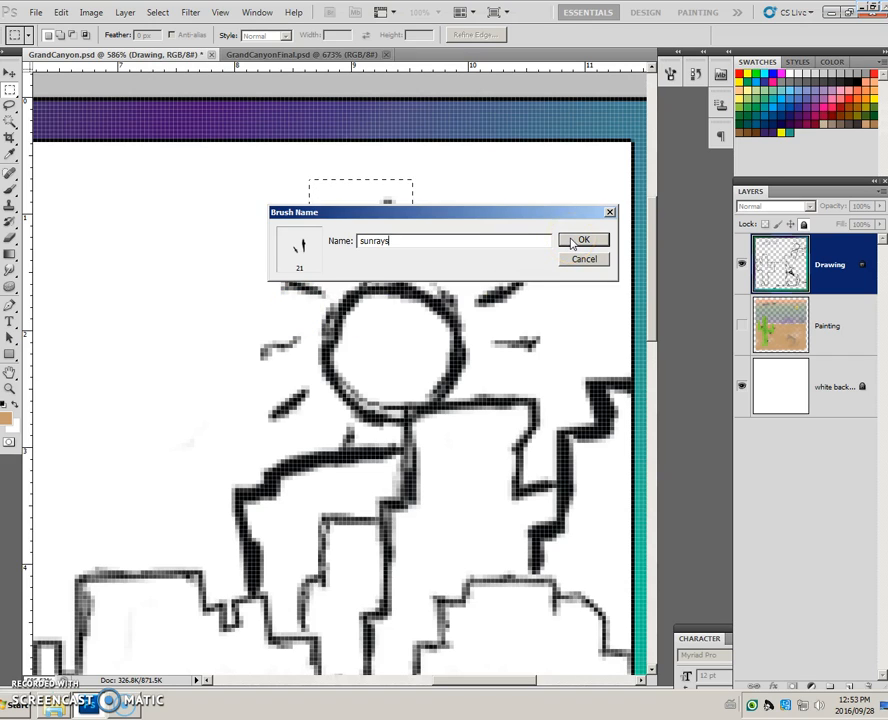
left_click(584, 240)
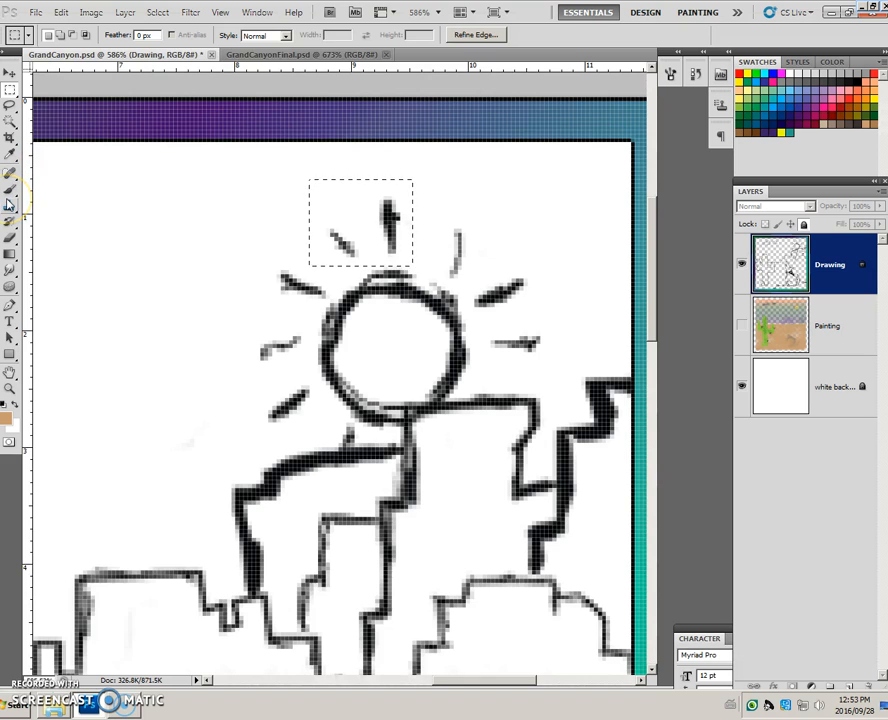
mouse_move(10, 178)
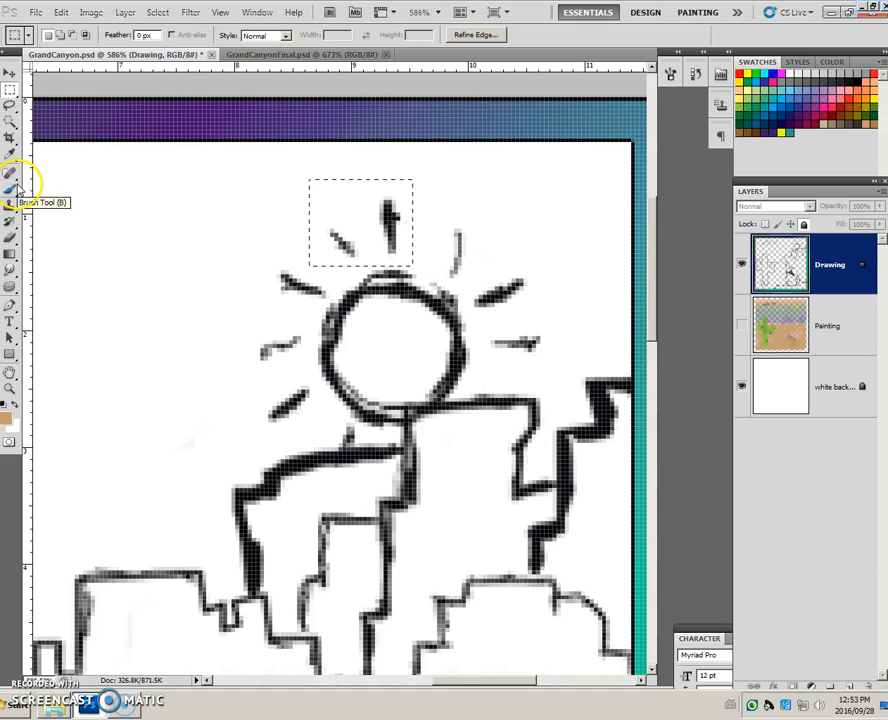
Switch to the Brush Tool and choose the new sunrays brush tip.
left_click(11, 175)
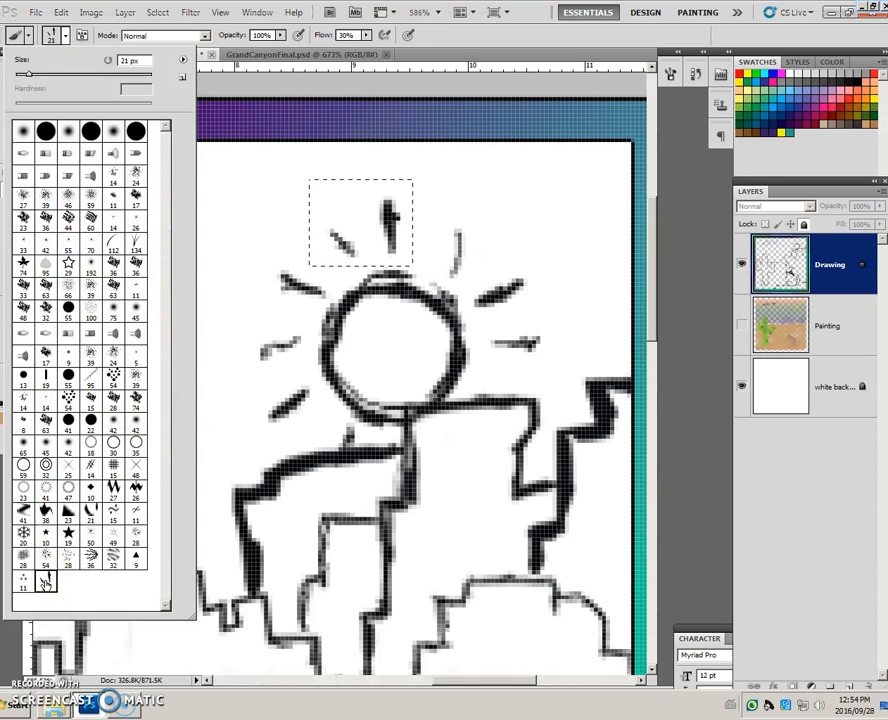
mouse_move(235, 238)
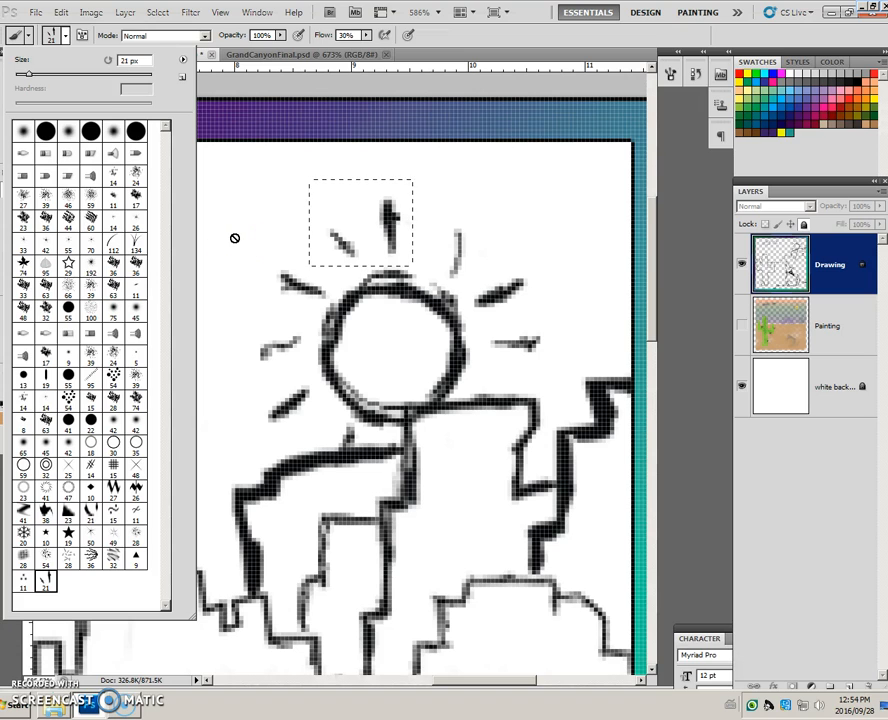
left_click(83, 35)
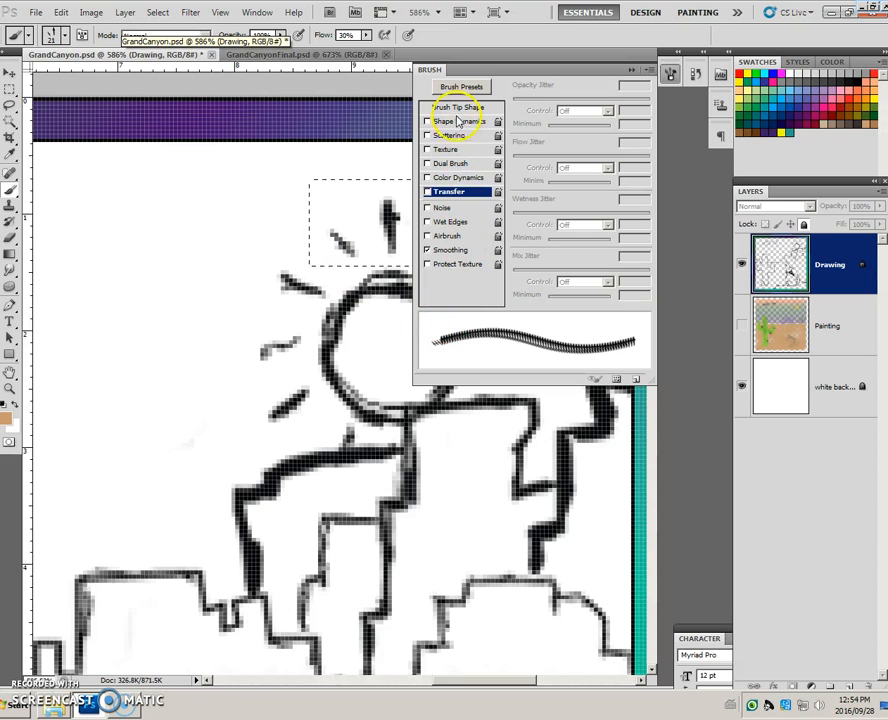
Widen the sunrays brush tip spacing to about 300% in Brush Tip Shape.
left_click(458, 107)
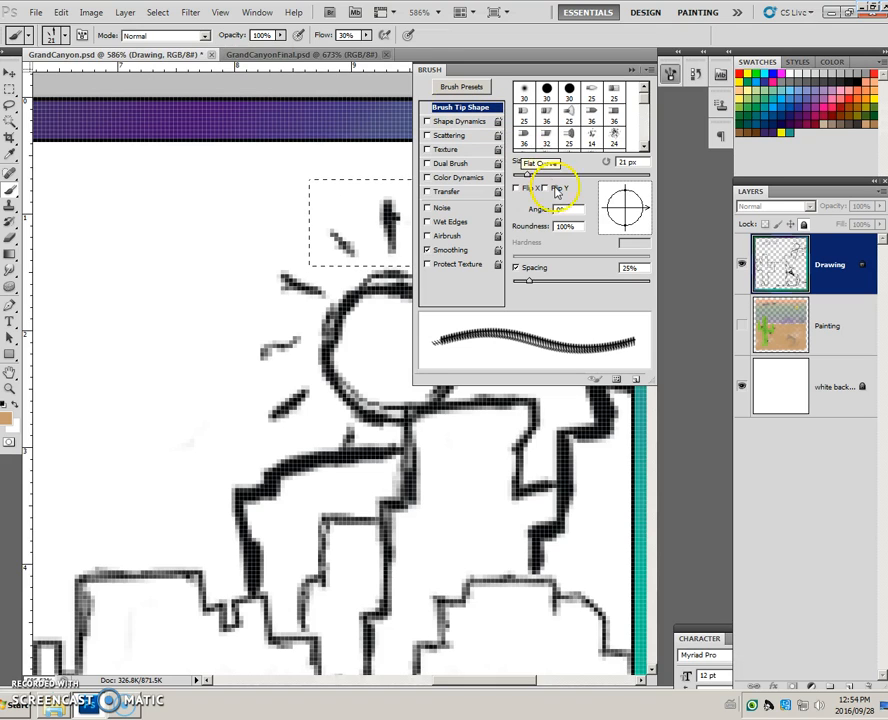
mouse_move(530, 283)
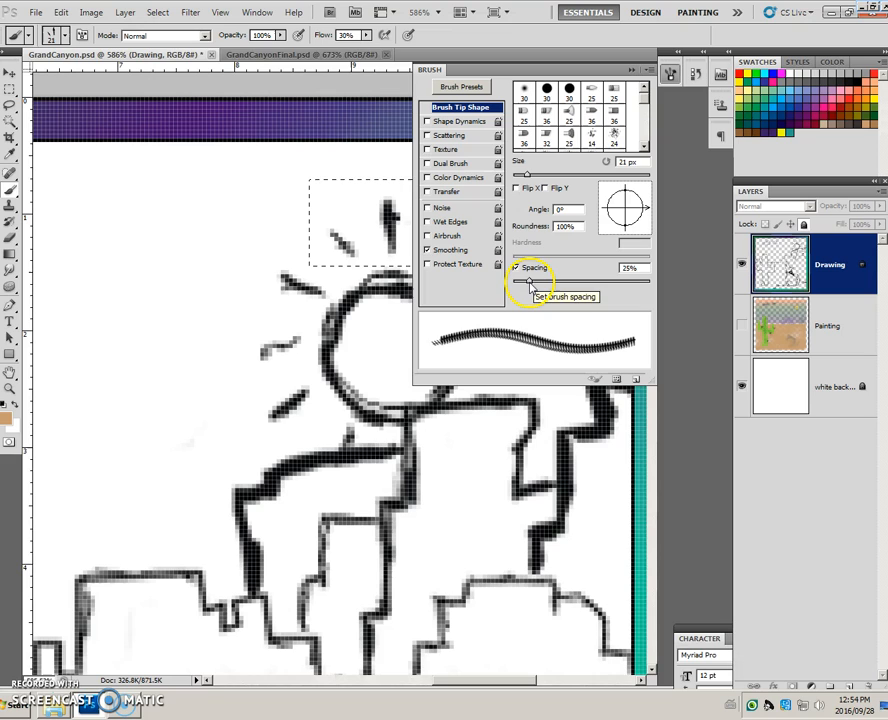
left_click_drag(527, 286, 565, 286)
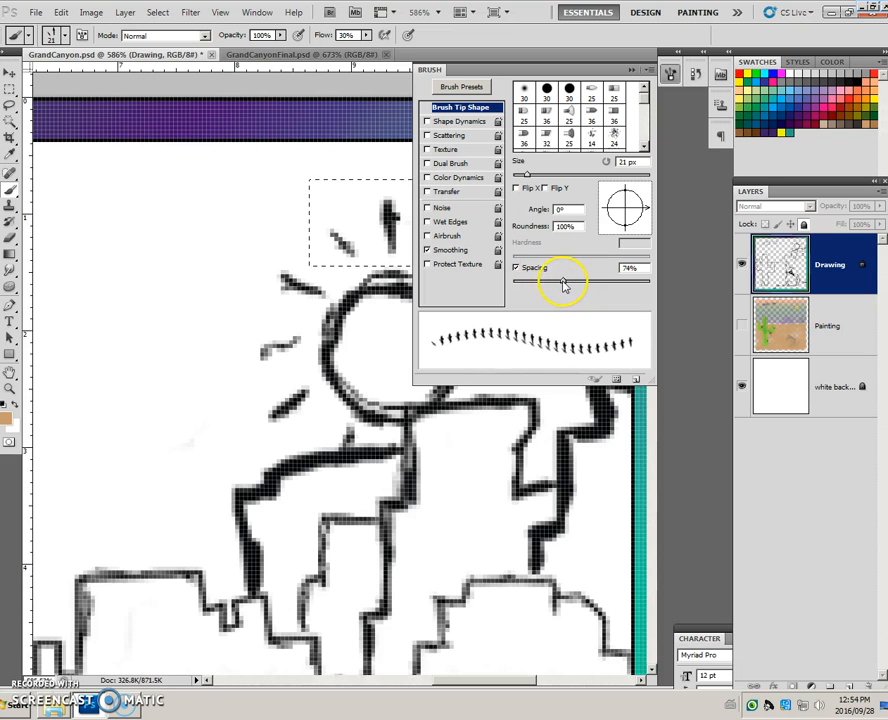
left_click_drag(565, 280, 627, 280)
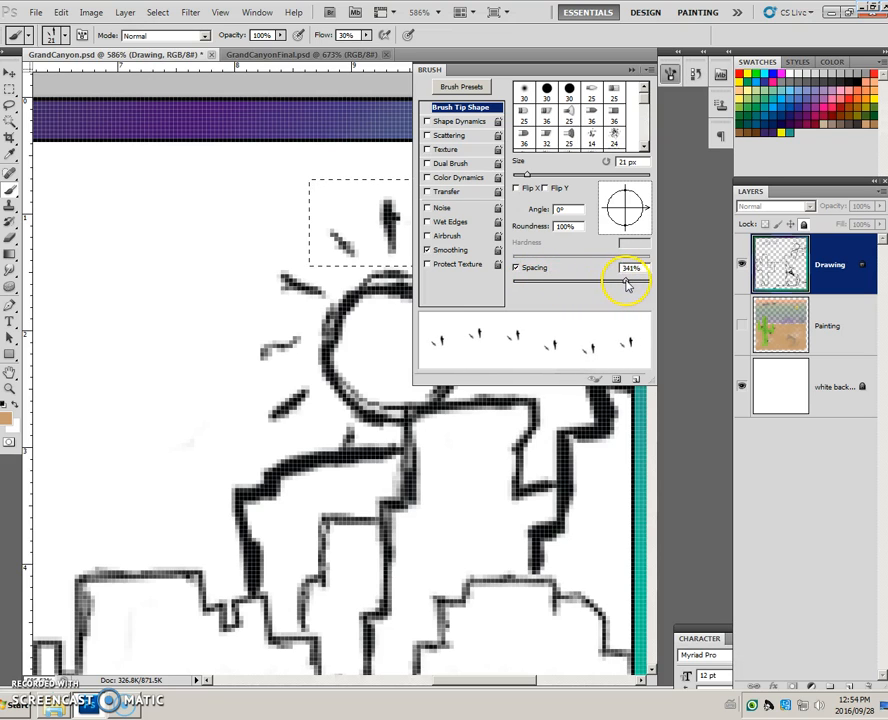
left_click_drag(632, 285, 622, 285)
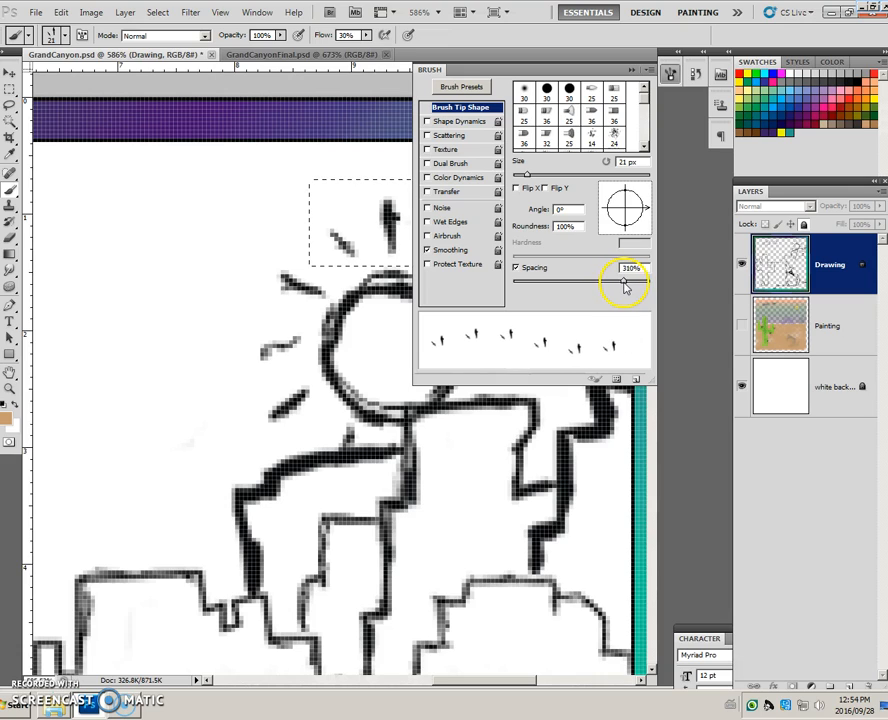
left_click_drag(628, 281, 620, 281)
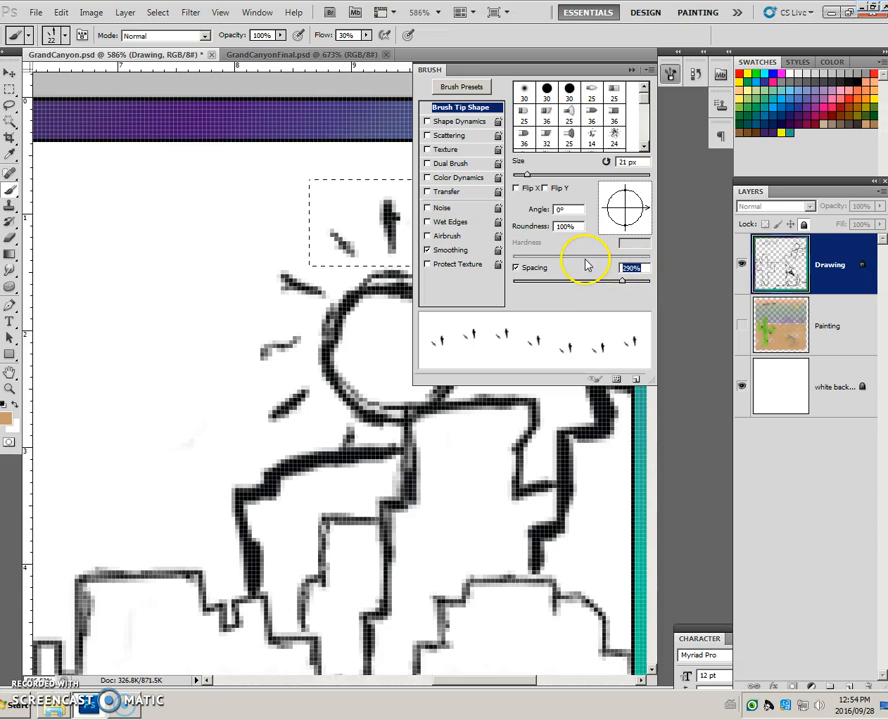
mouse_move(587, 267)
type("300")
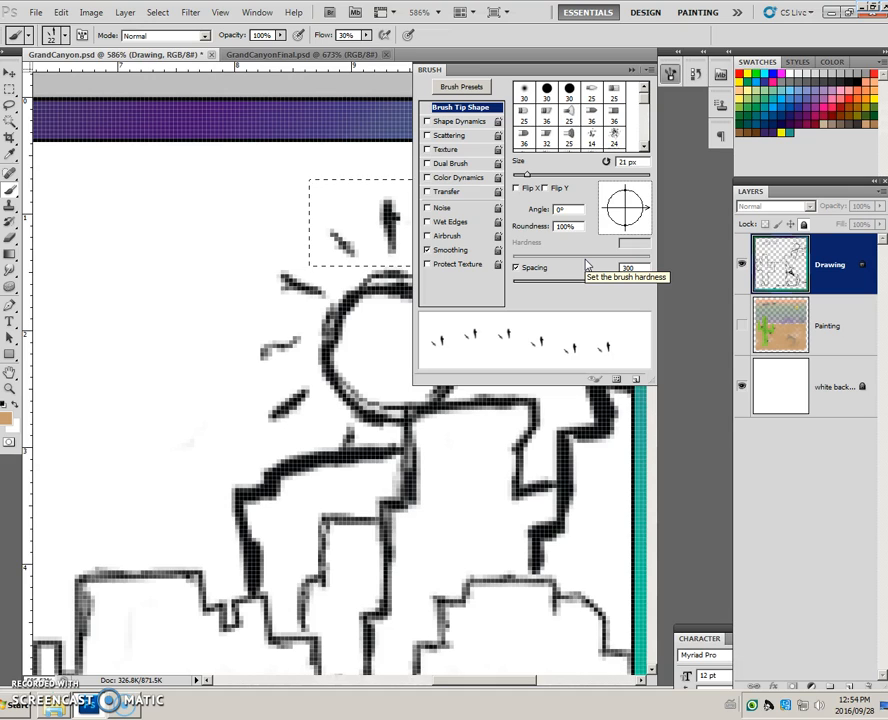
mouse_move(527, 374)
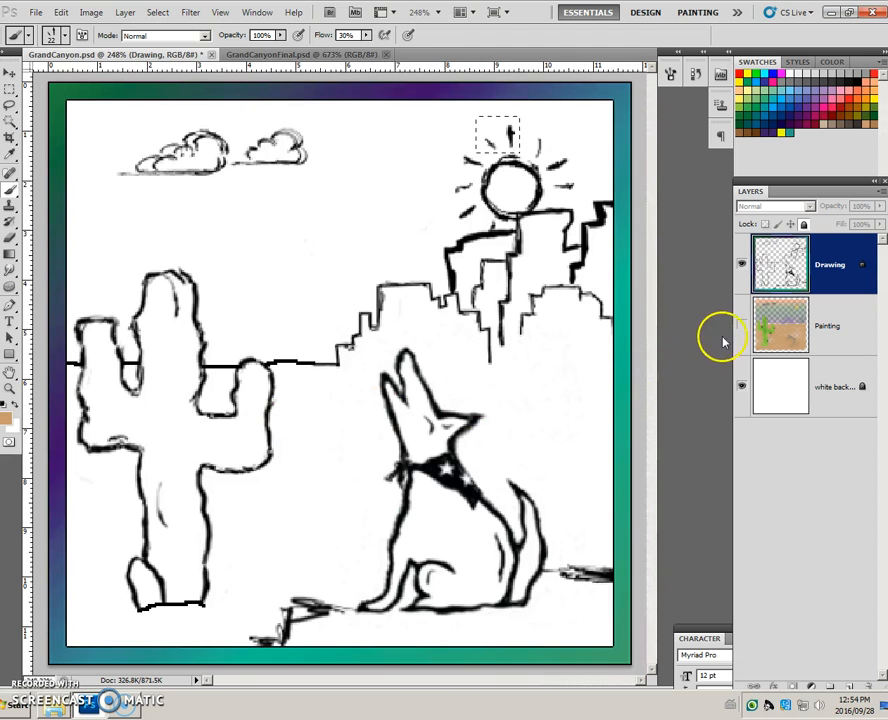
Select the Painting layer as the paint target.
left_click(827, 325)
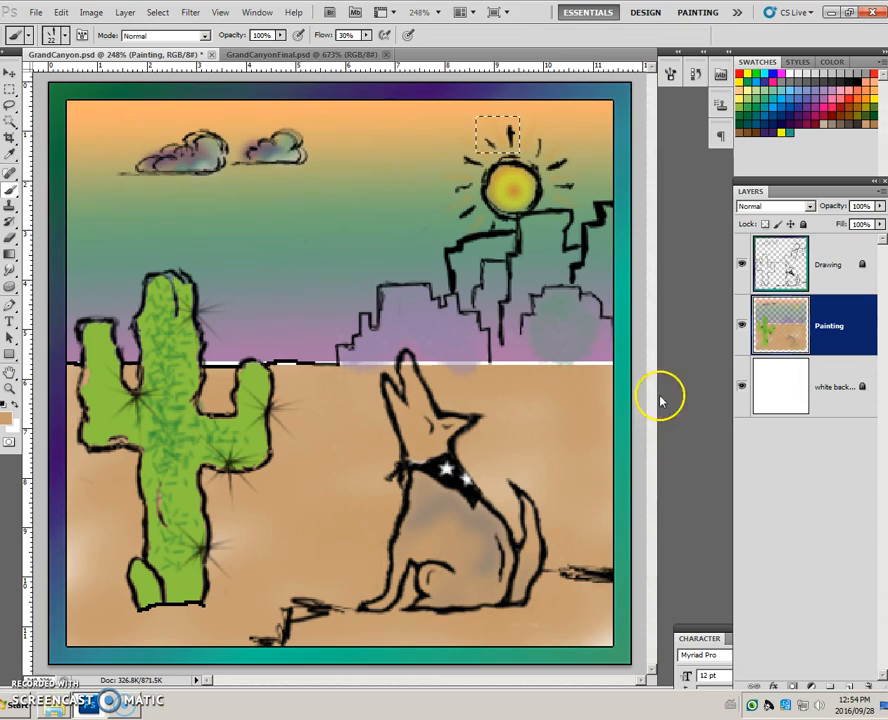
mouse_move(565, 420)
type("40")
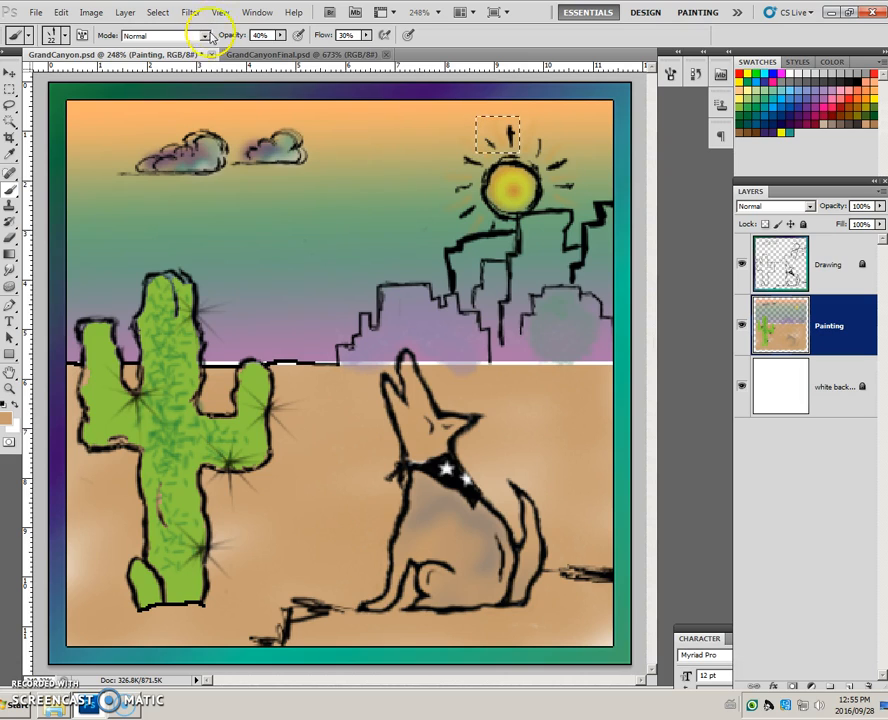
mouse_move(208, 40)
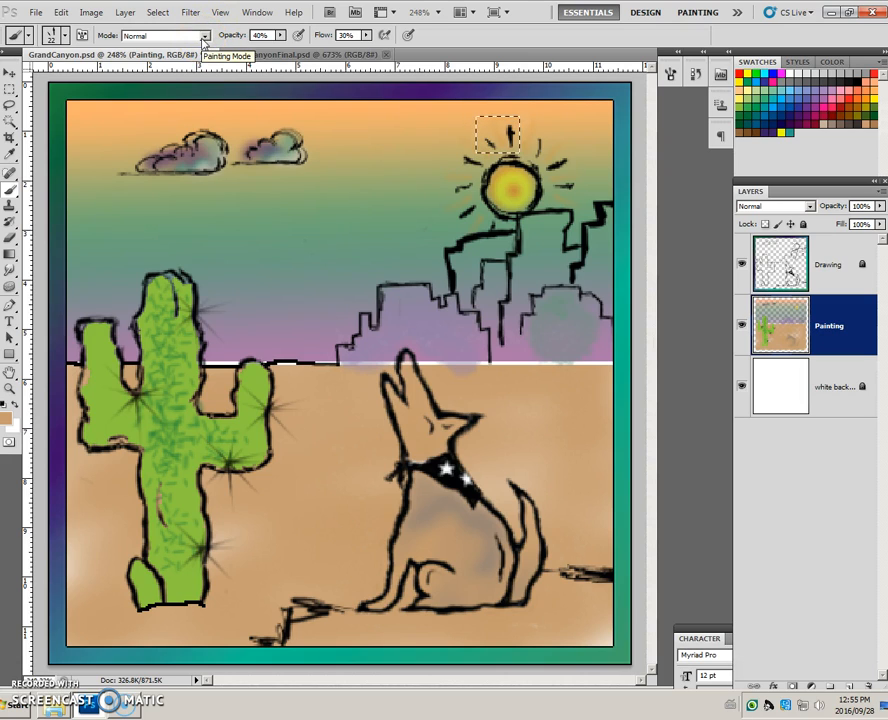
mouse_move(175, 188)
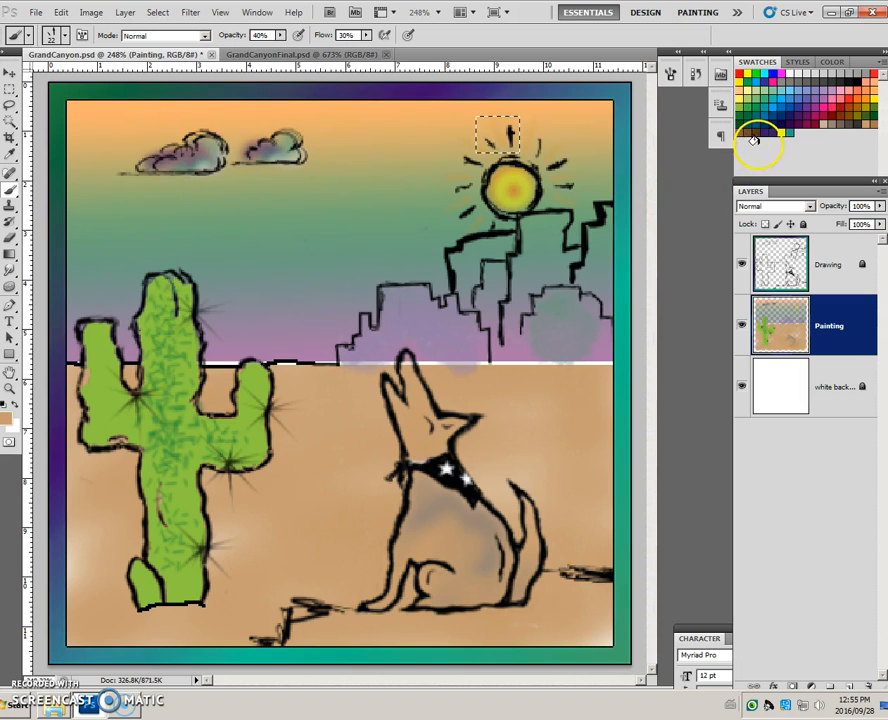
mouse_move(440, 405)
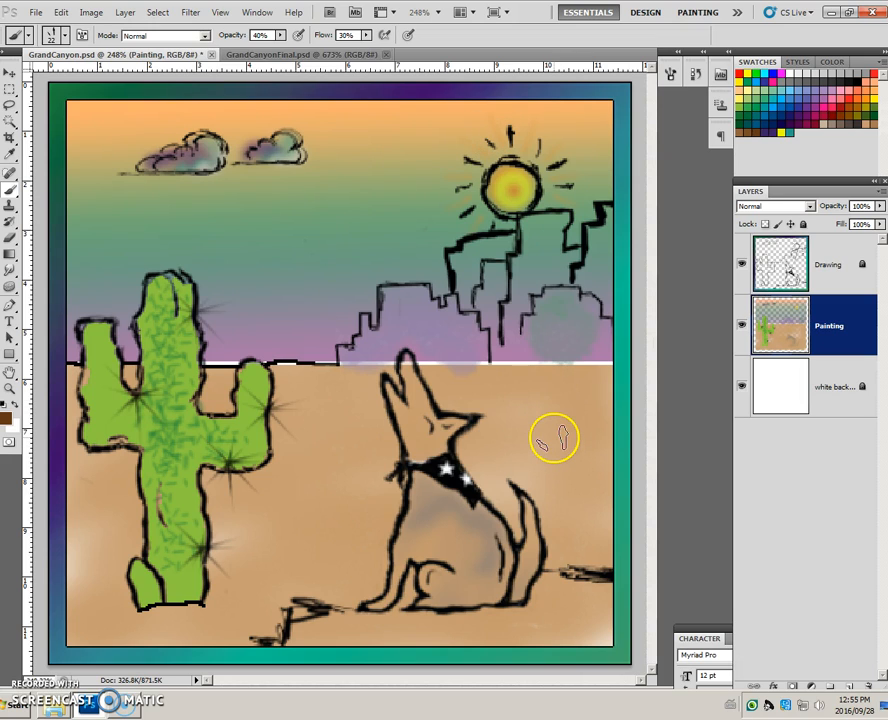
mouse_move(567, 408)
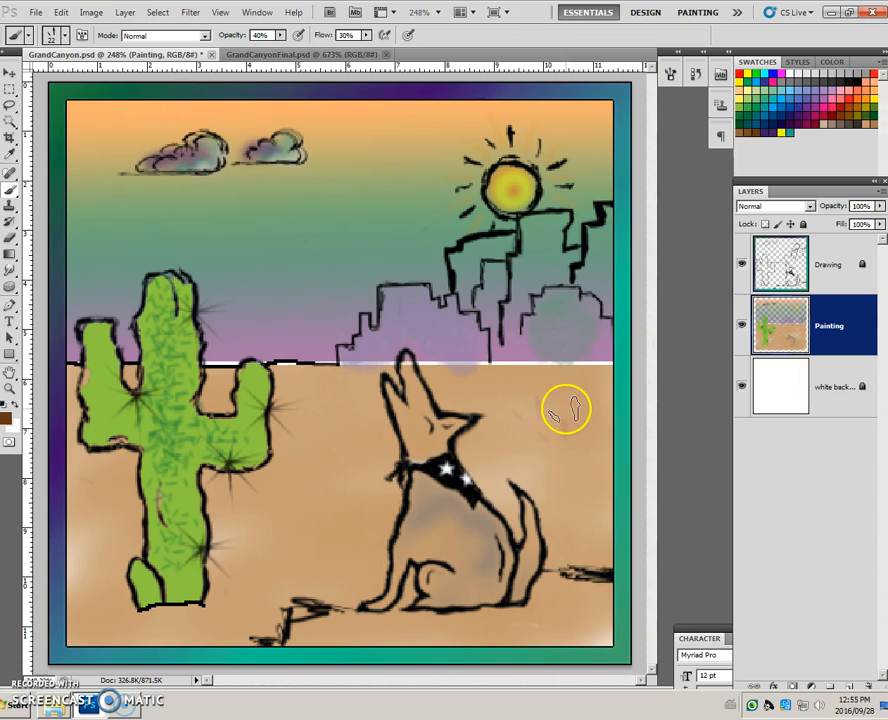
mouse_move(533, 442)
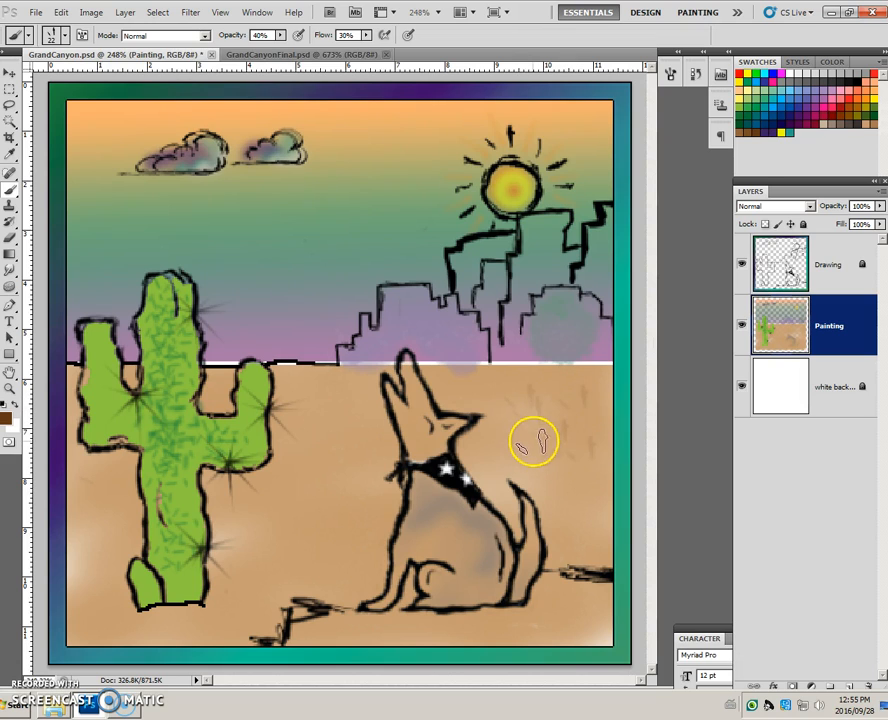